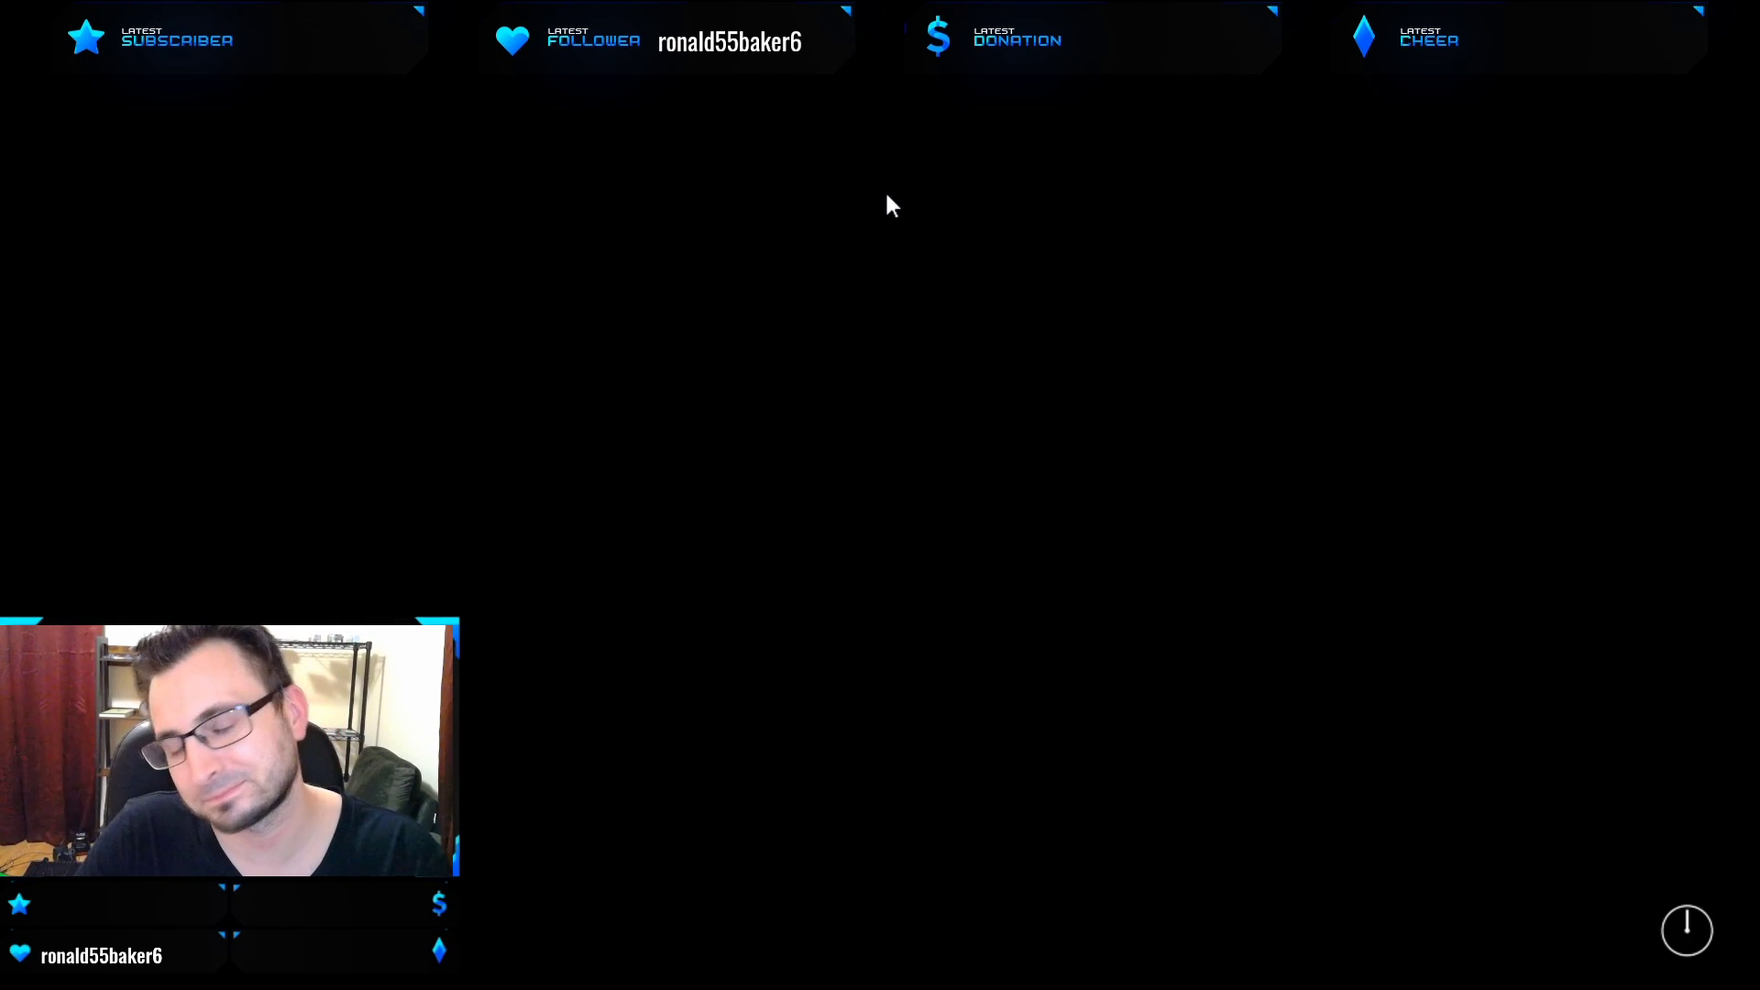
mouse_move(913, 273)
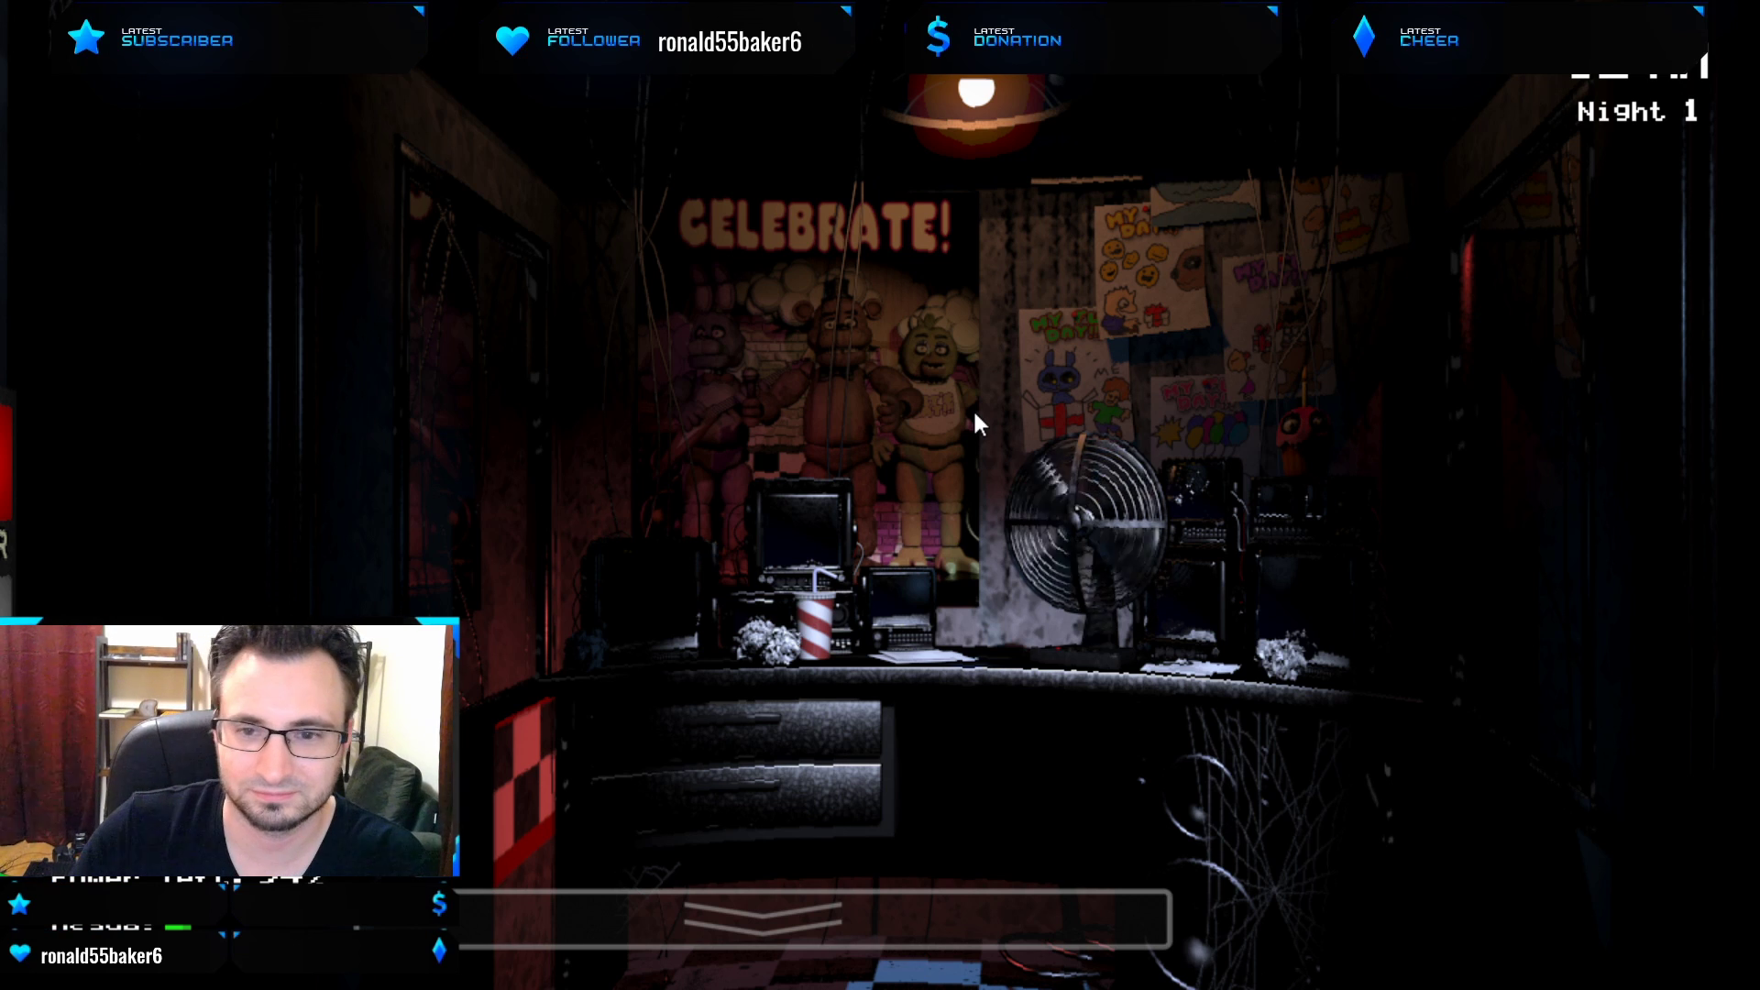
mouse_move(847, 340)
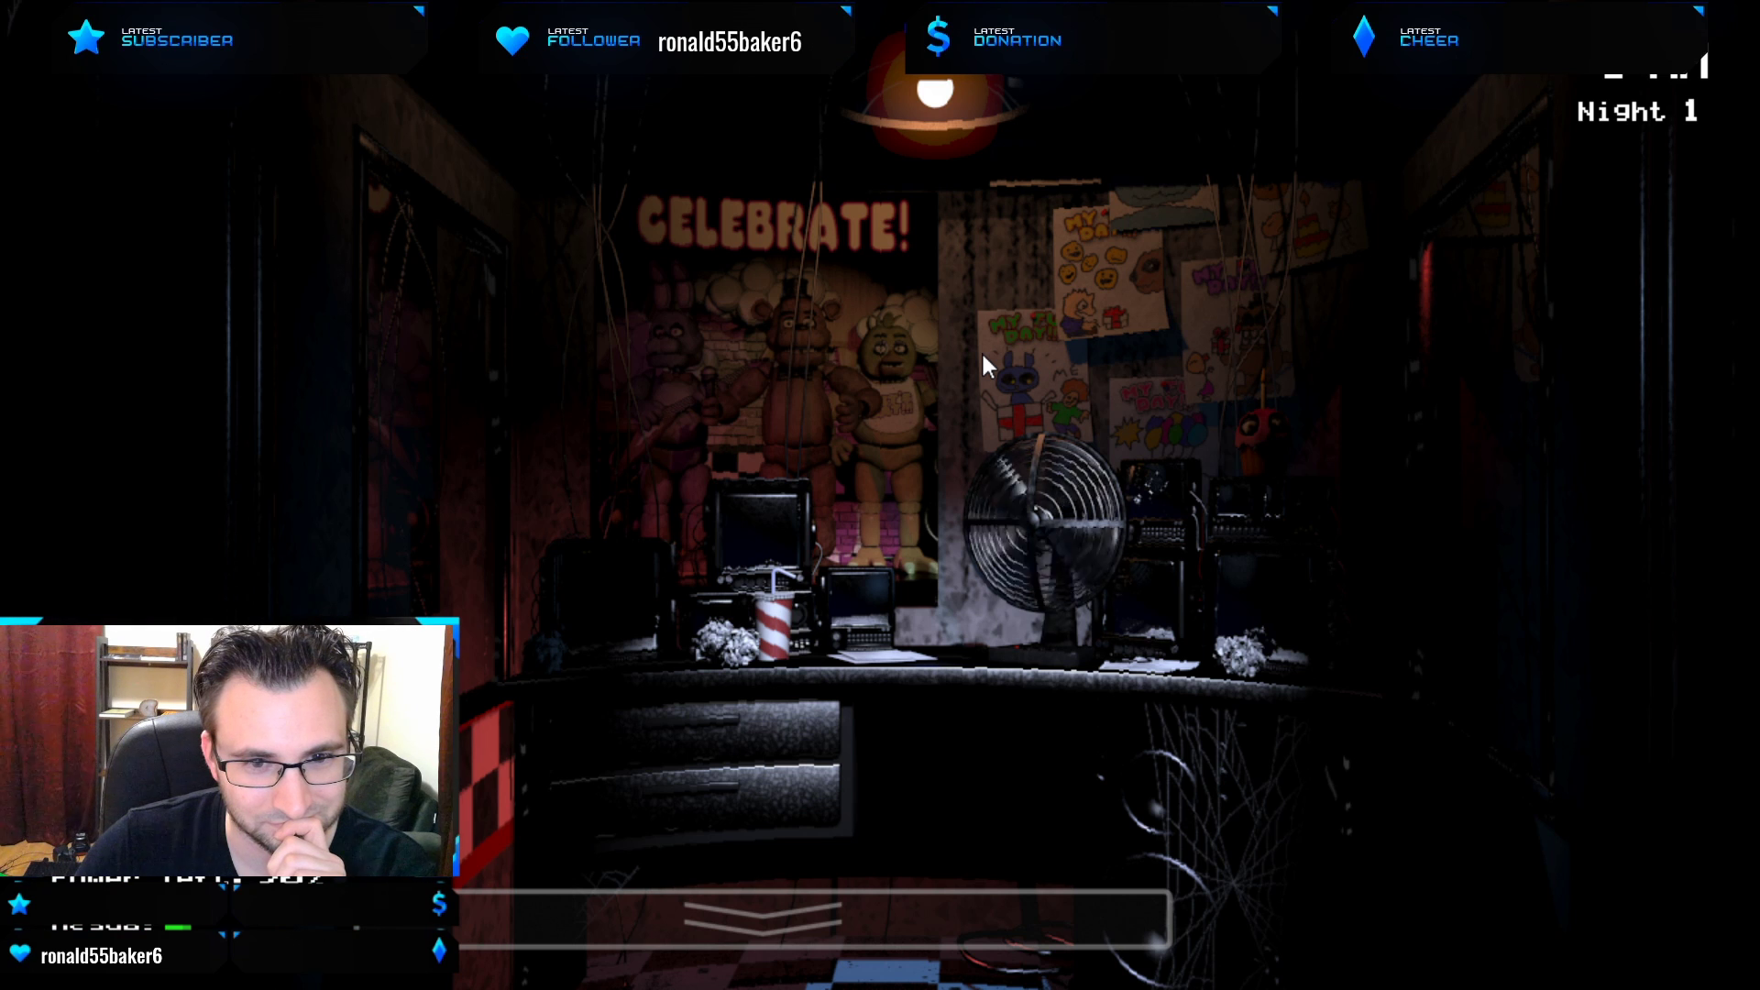
mouse_move(1011, 391)
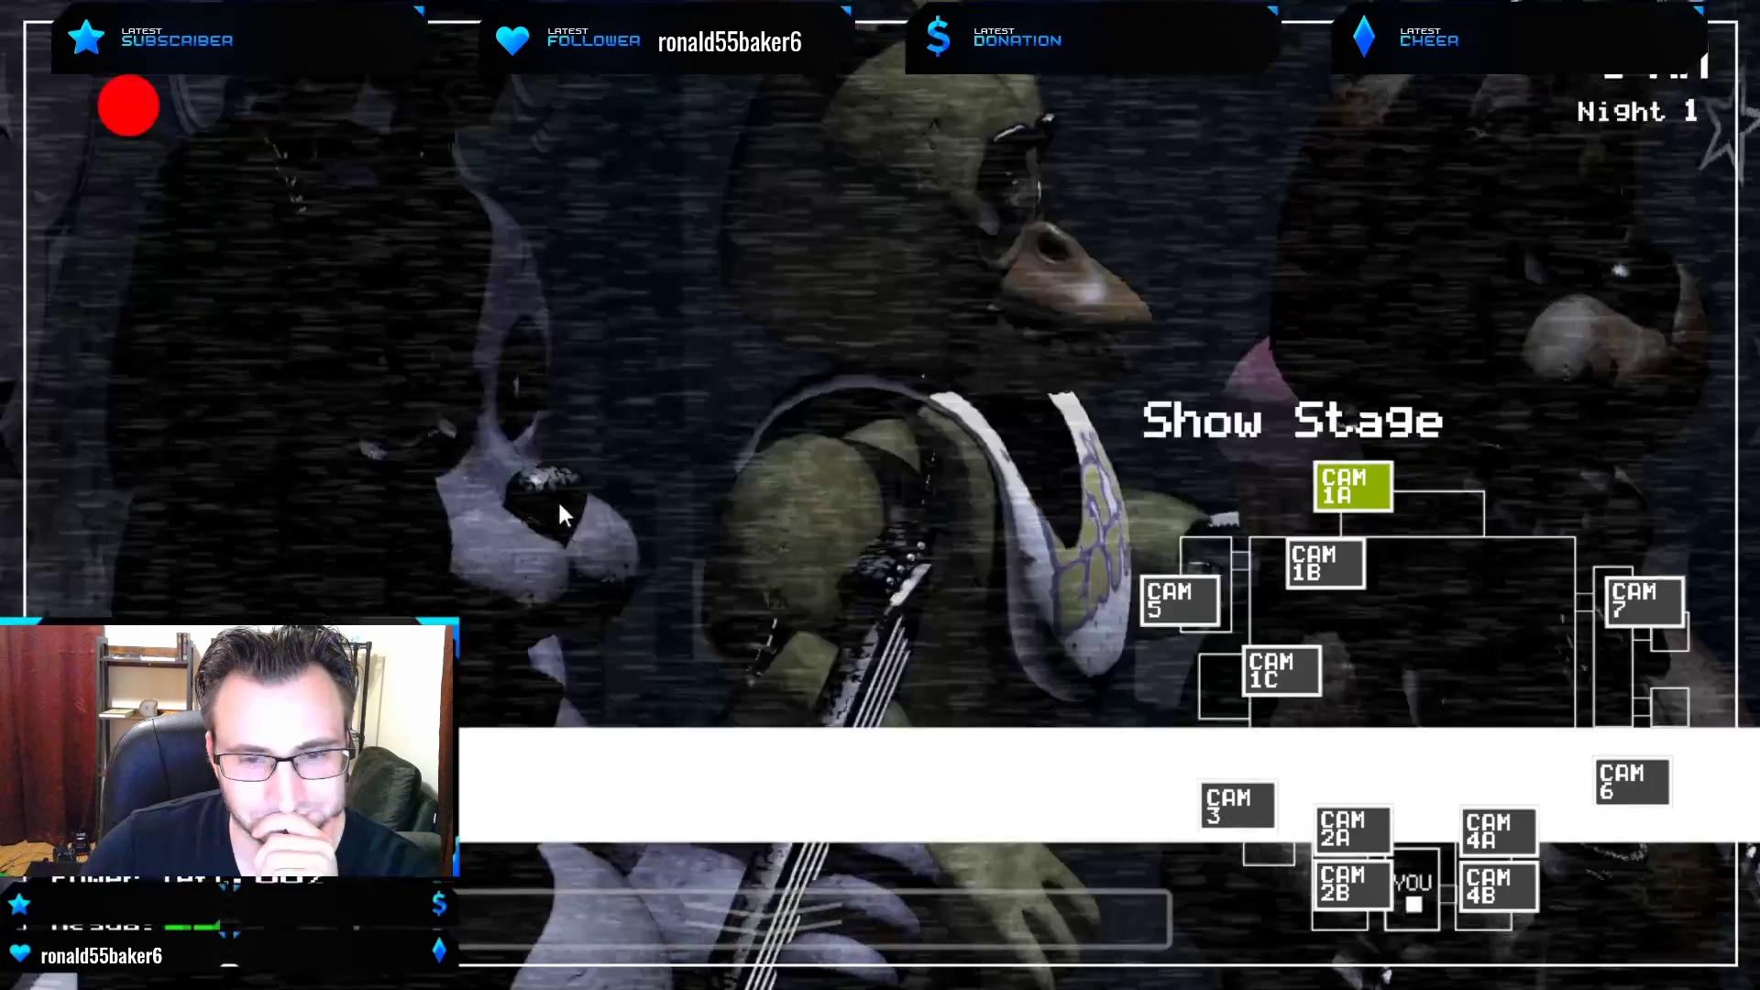
View the Dining Area (CAM 1B) and Show Stage (CAM 1A) feeds, then lower the monitor.
click(1324, 563)
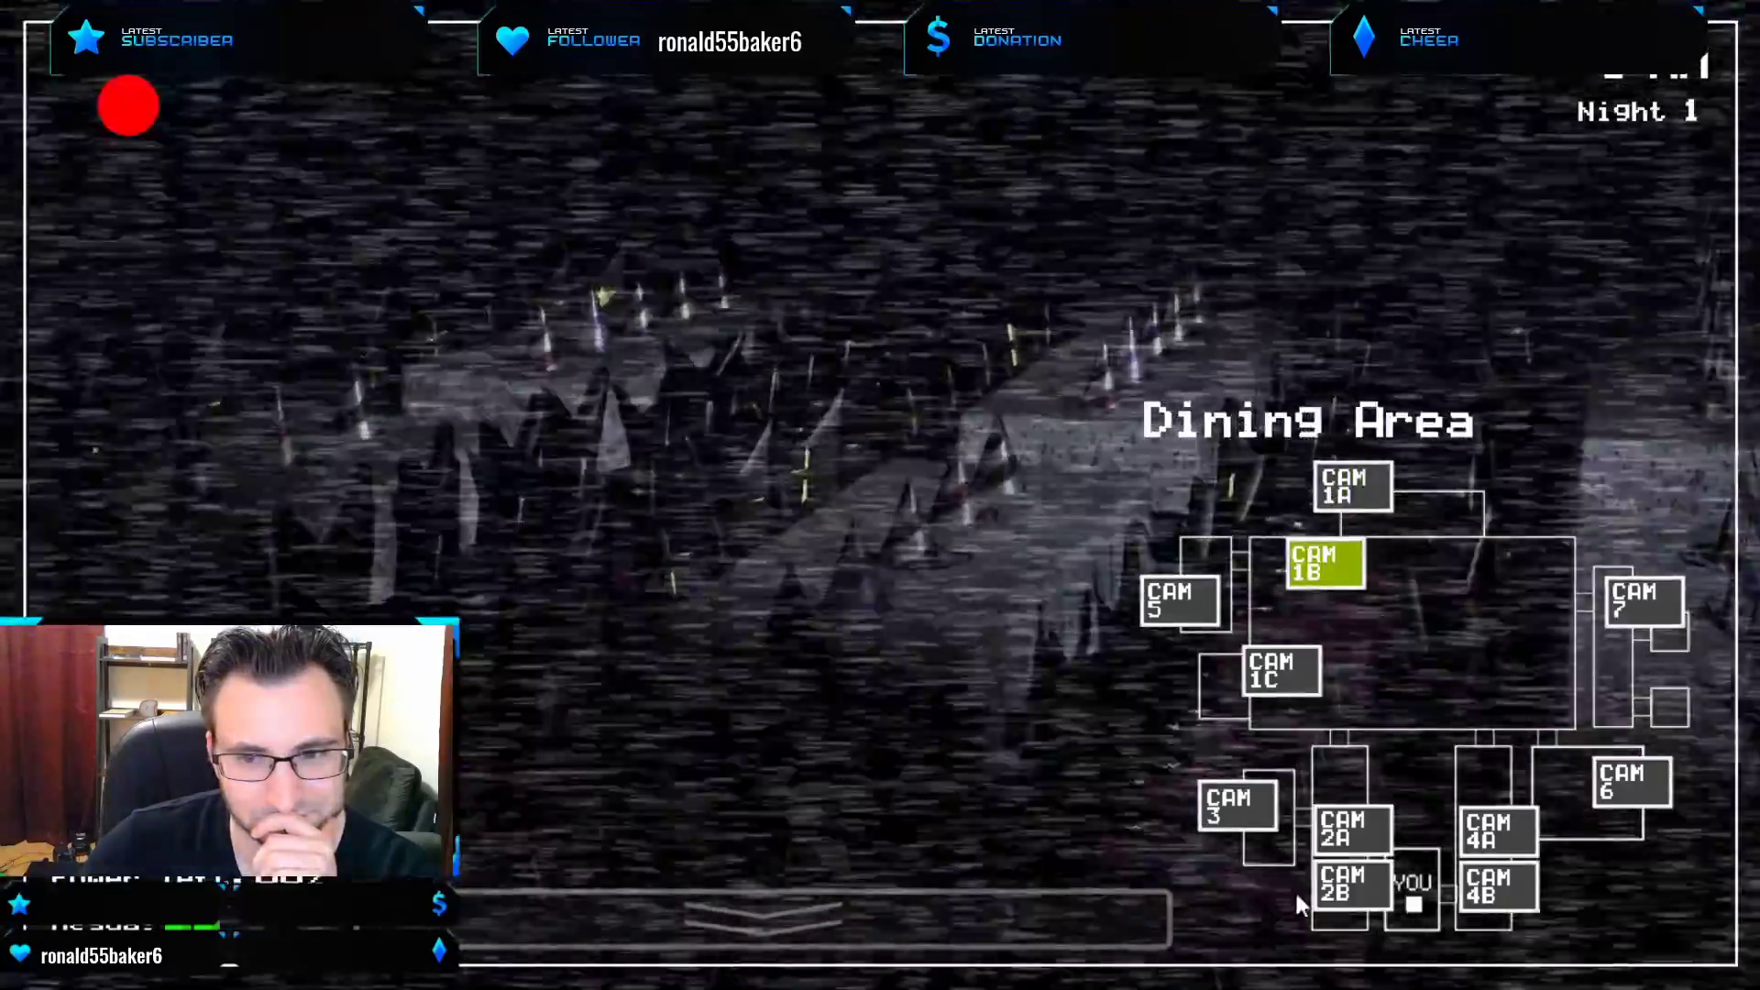
click(1352, 486)
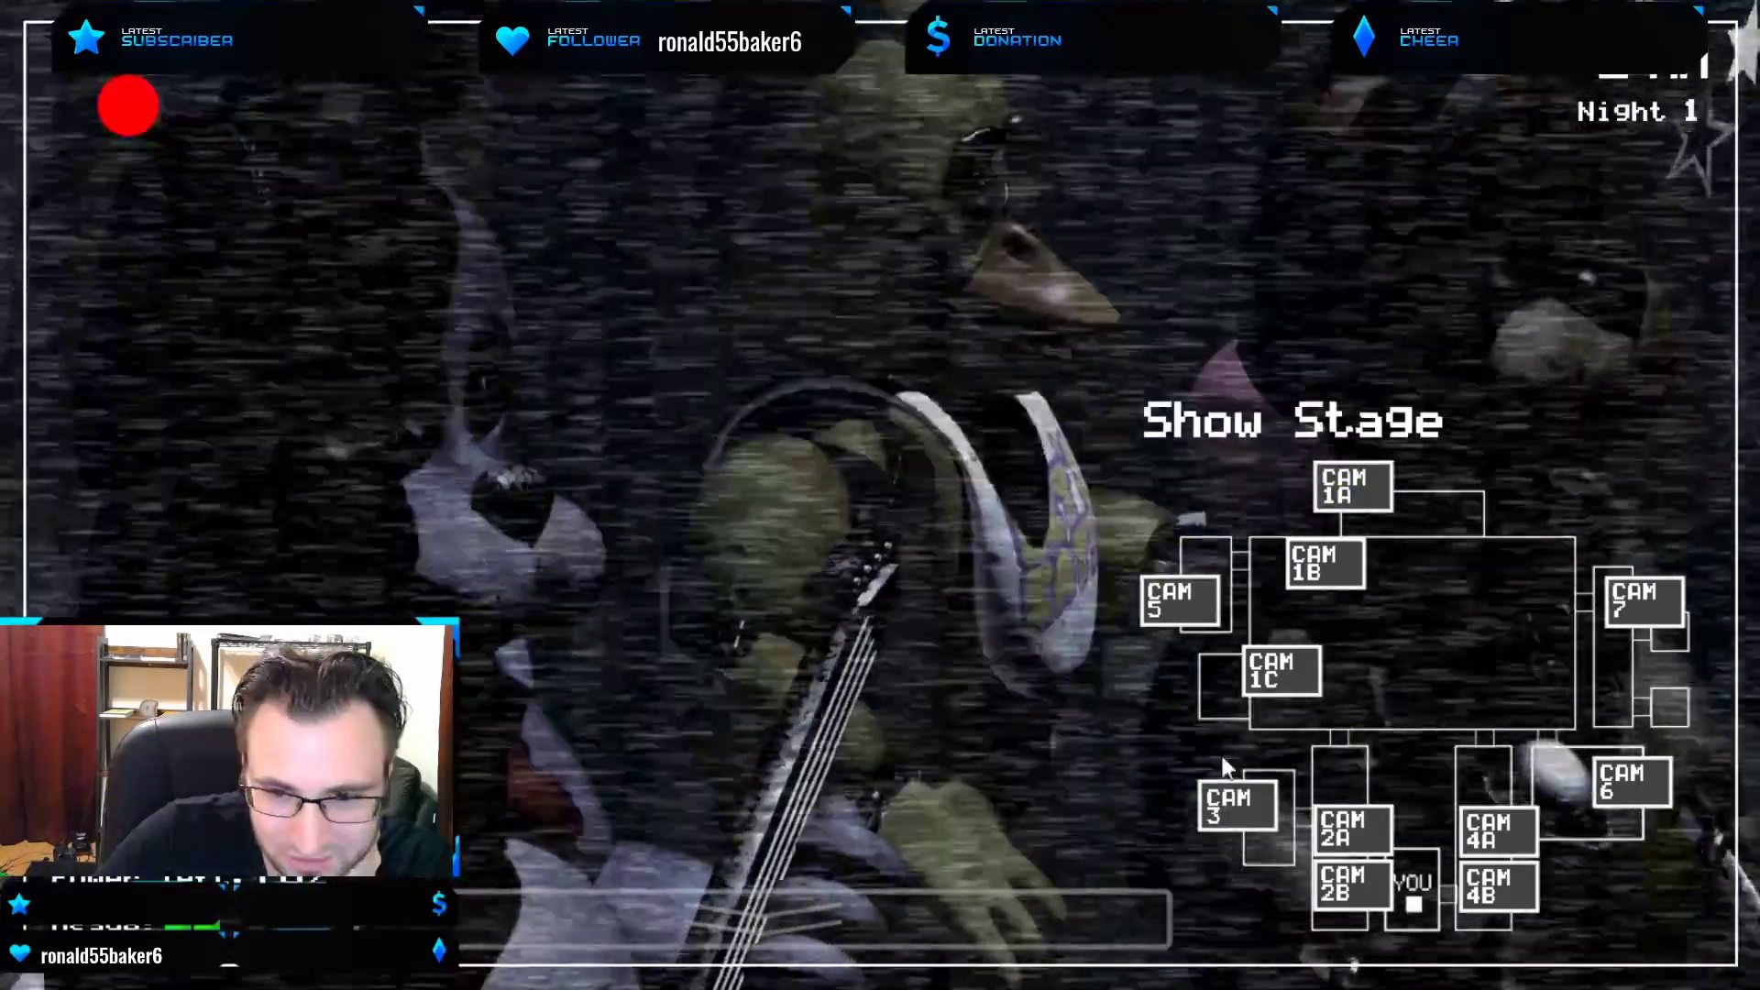
click(1279, 673)
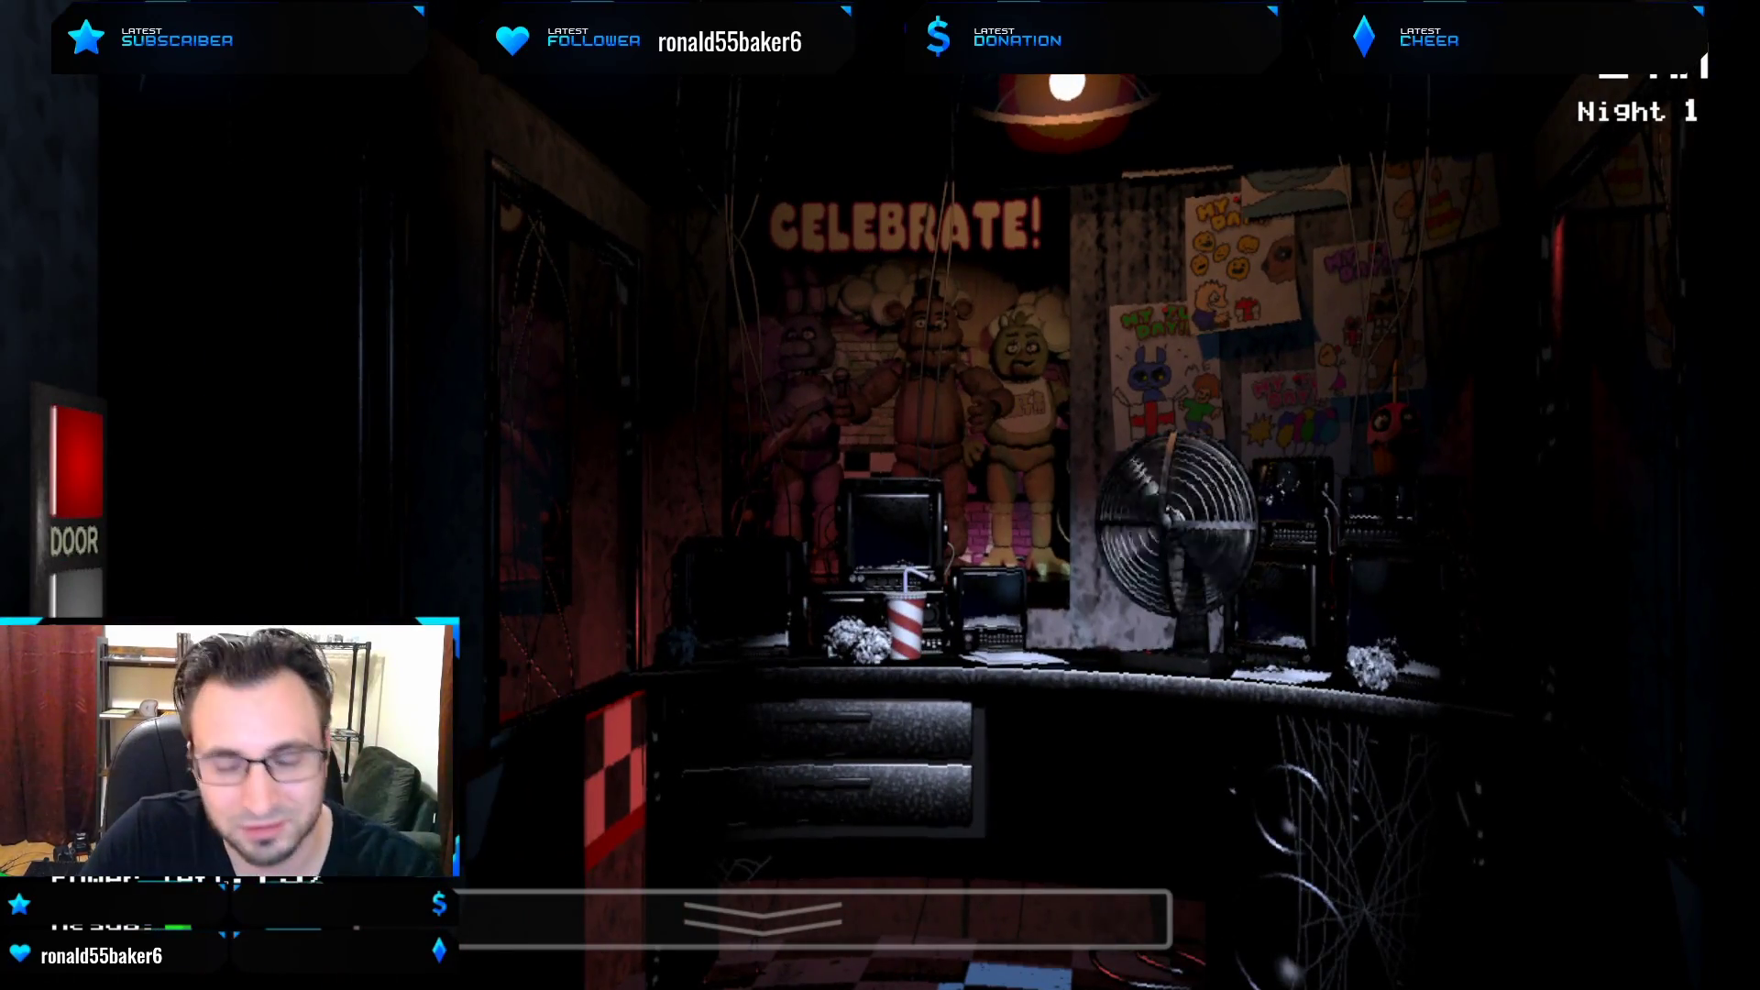
Raise the camera monitor from the bottom bar onto the Show Stage feed.
click(808, 918)
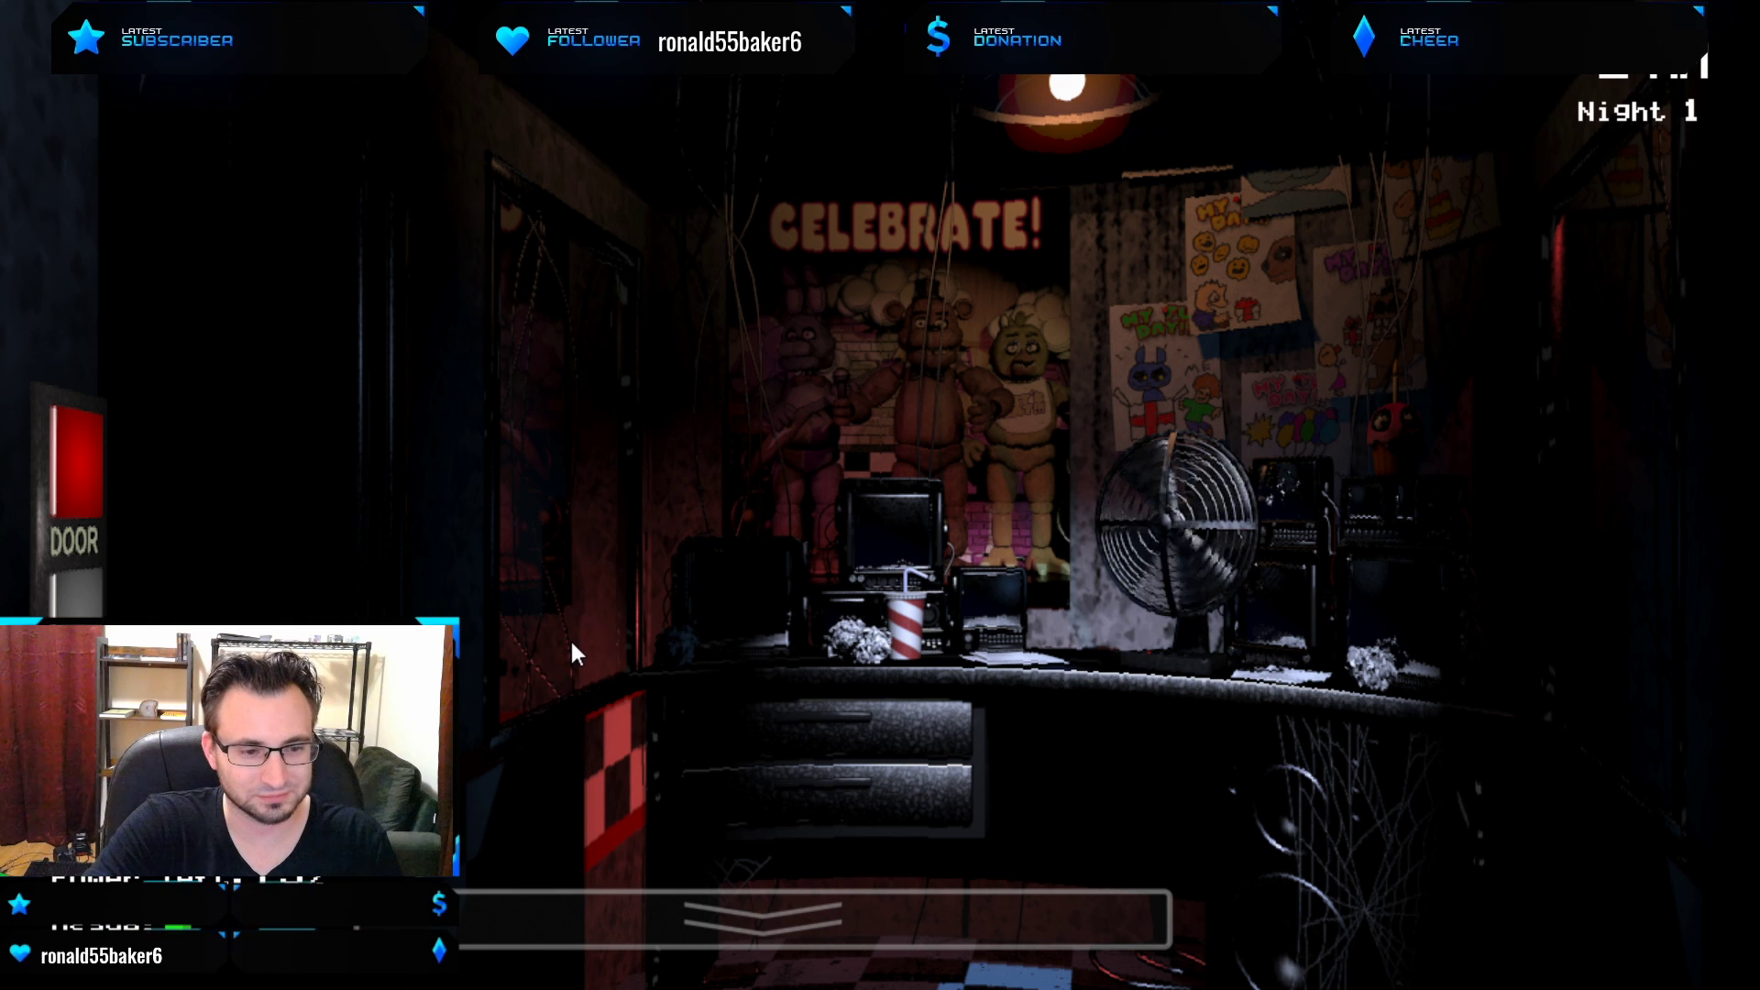
mouse_move(508, 704)
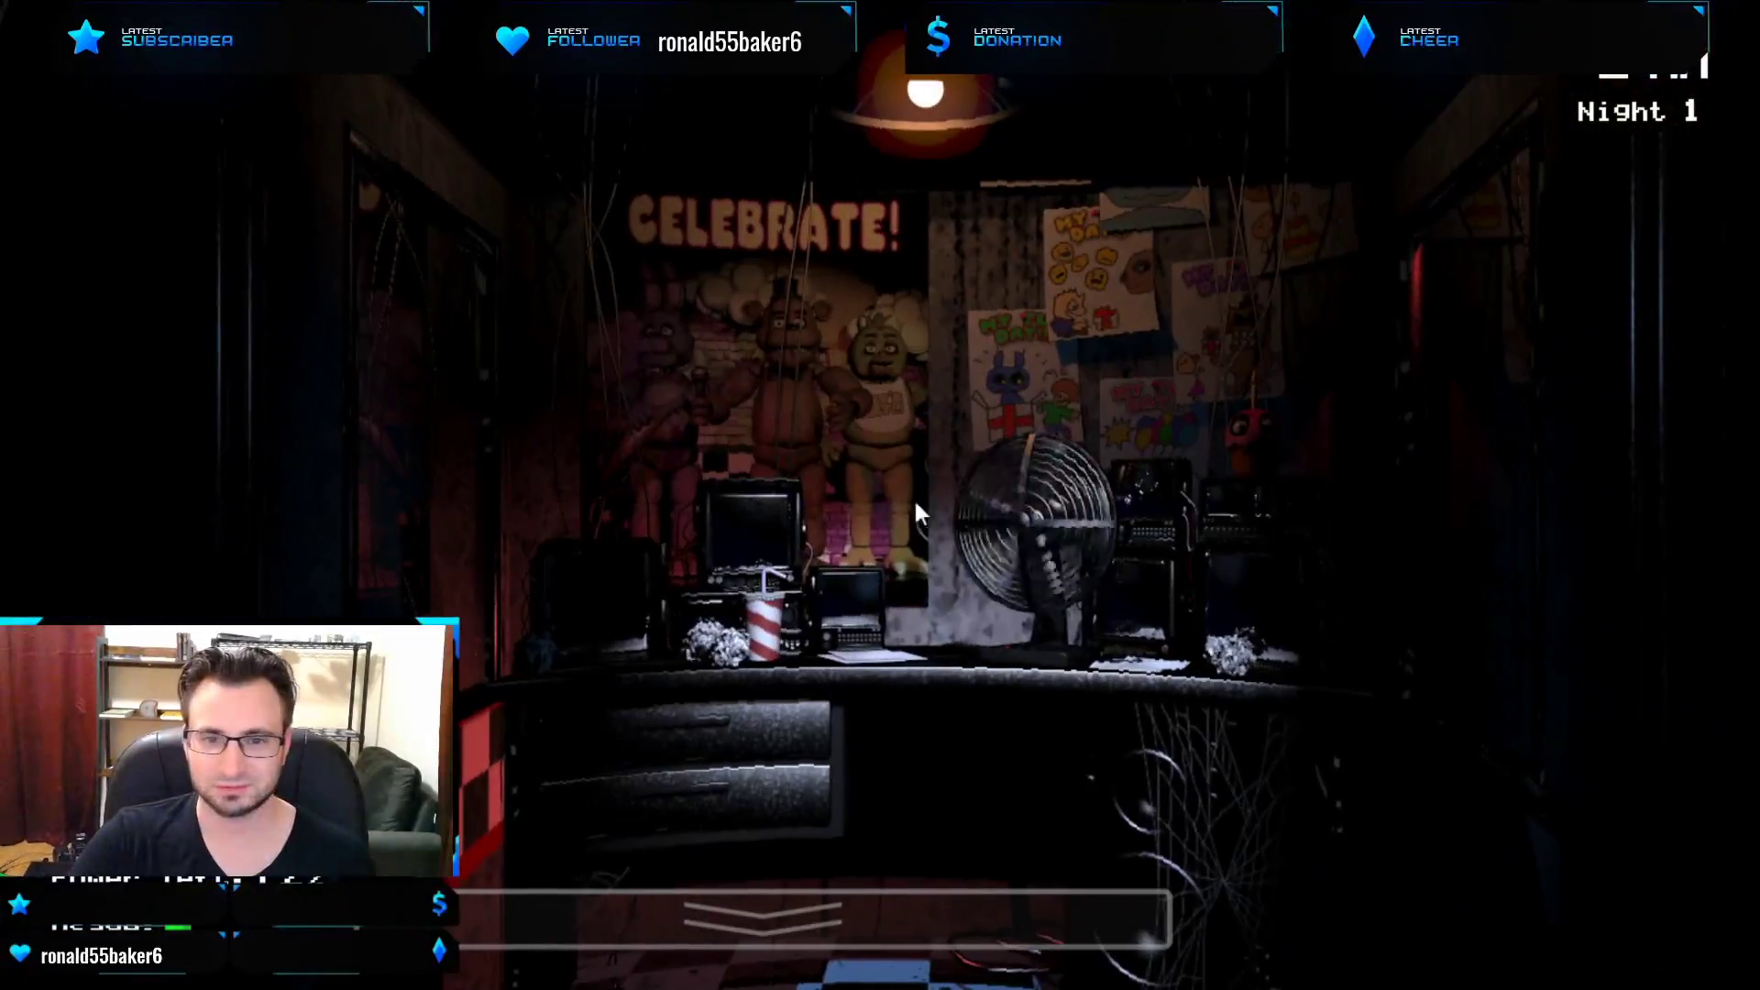
mouse_move(951, 518)
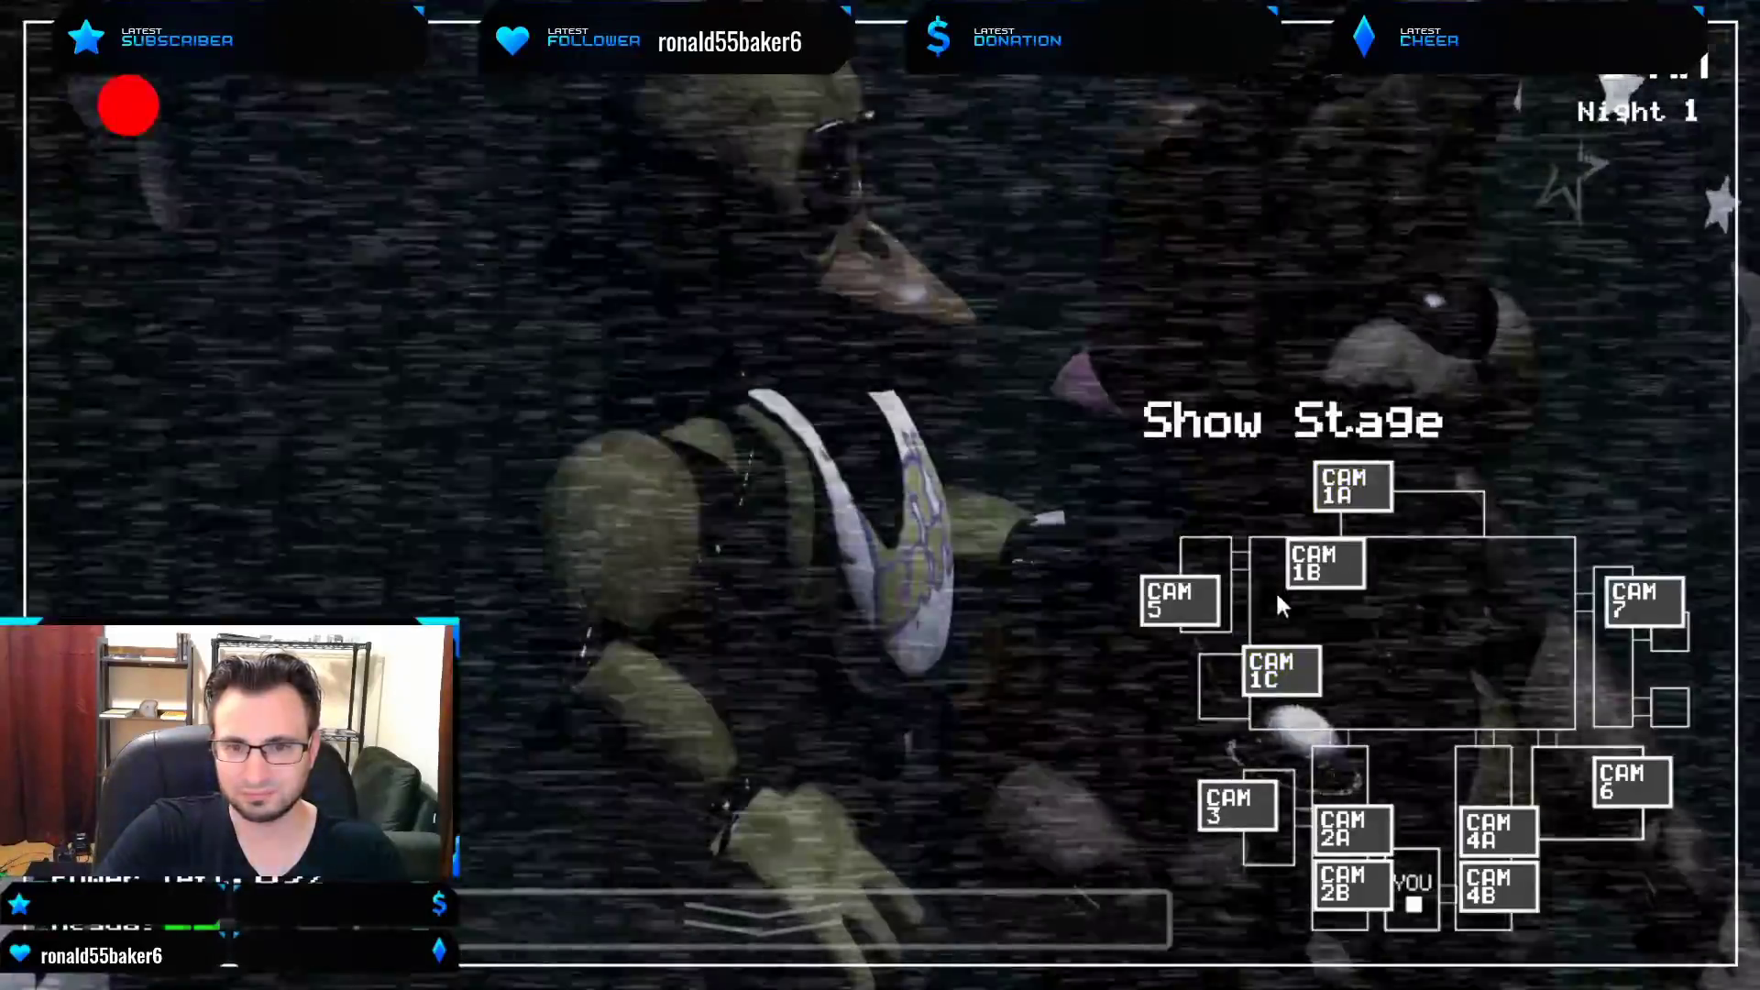
click(1352, 486)
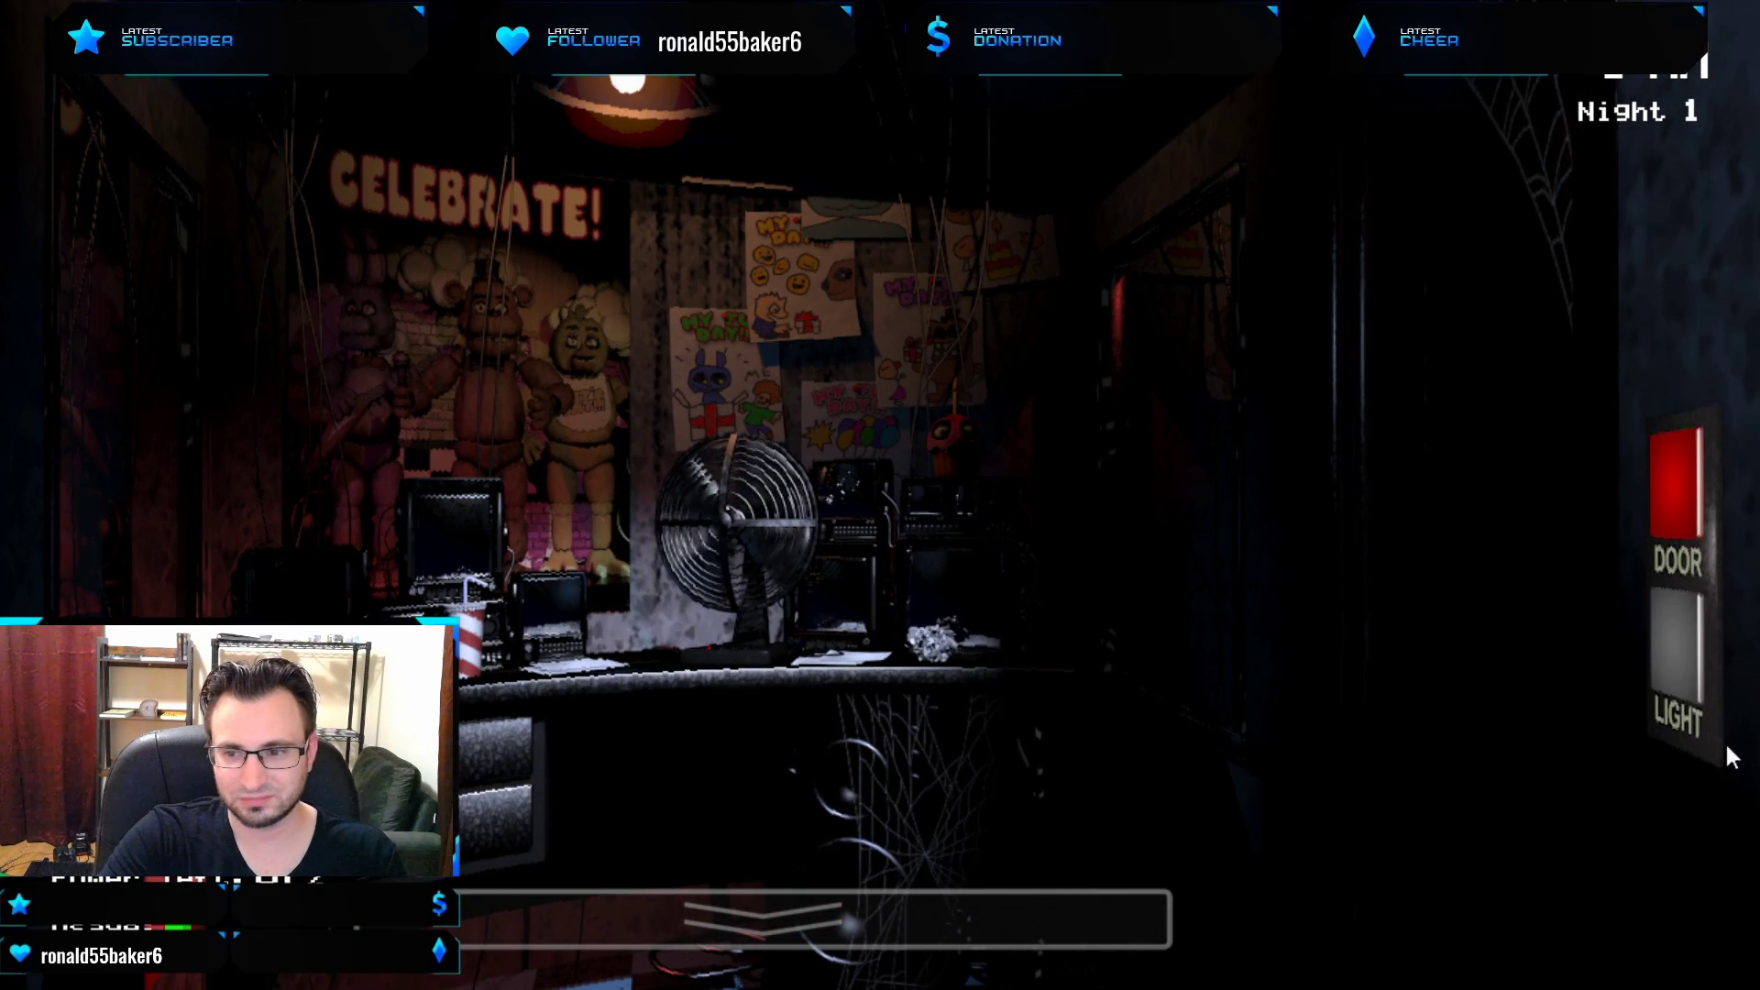
mouse_move(757, 673)
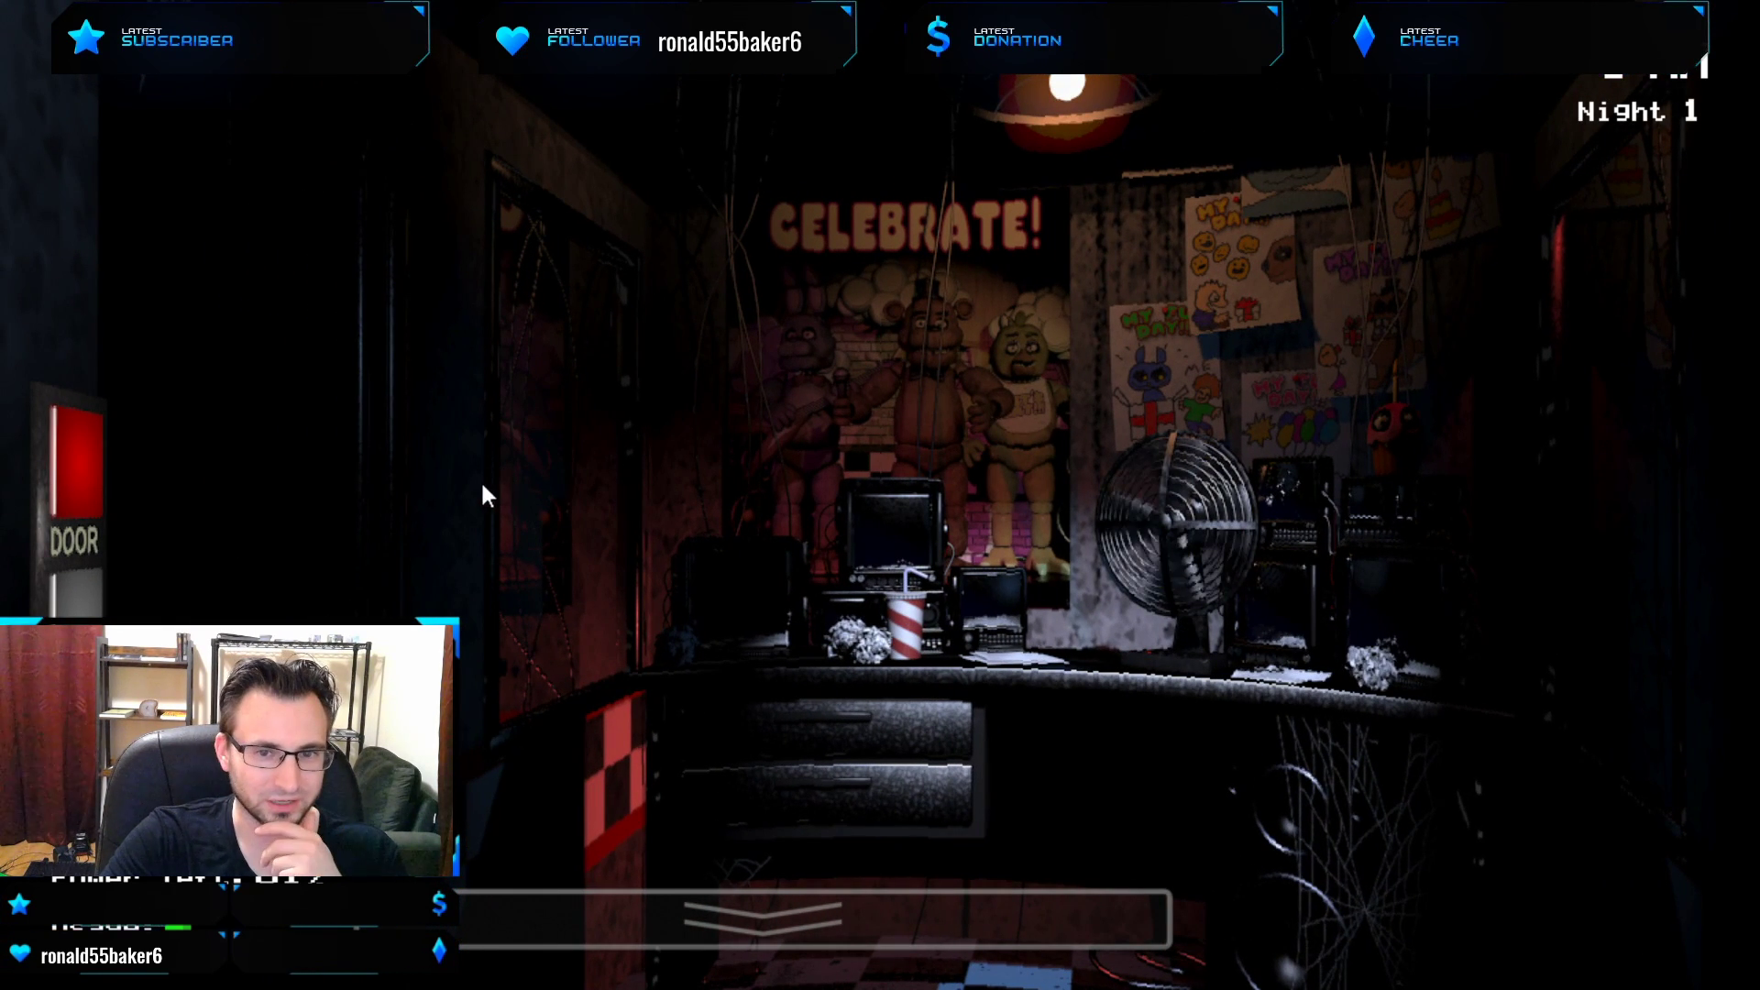
mouse_move(702, 444)
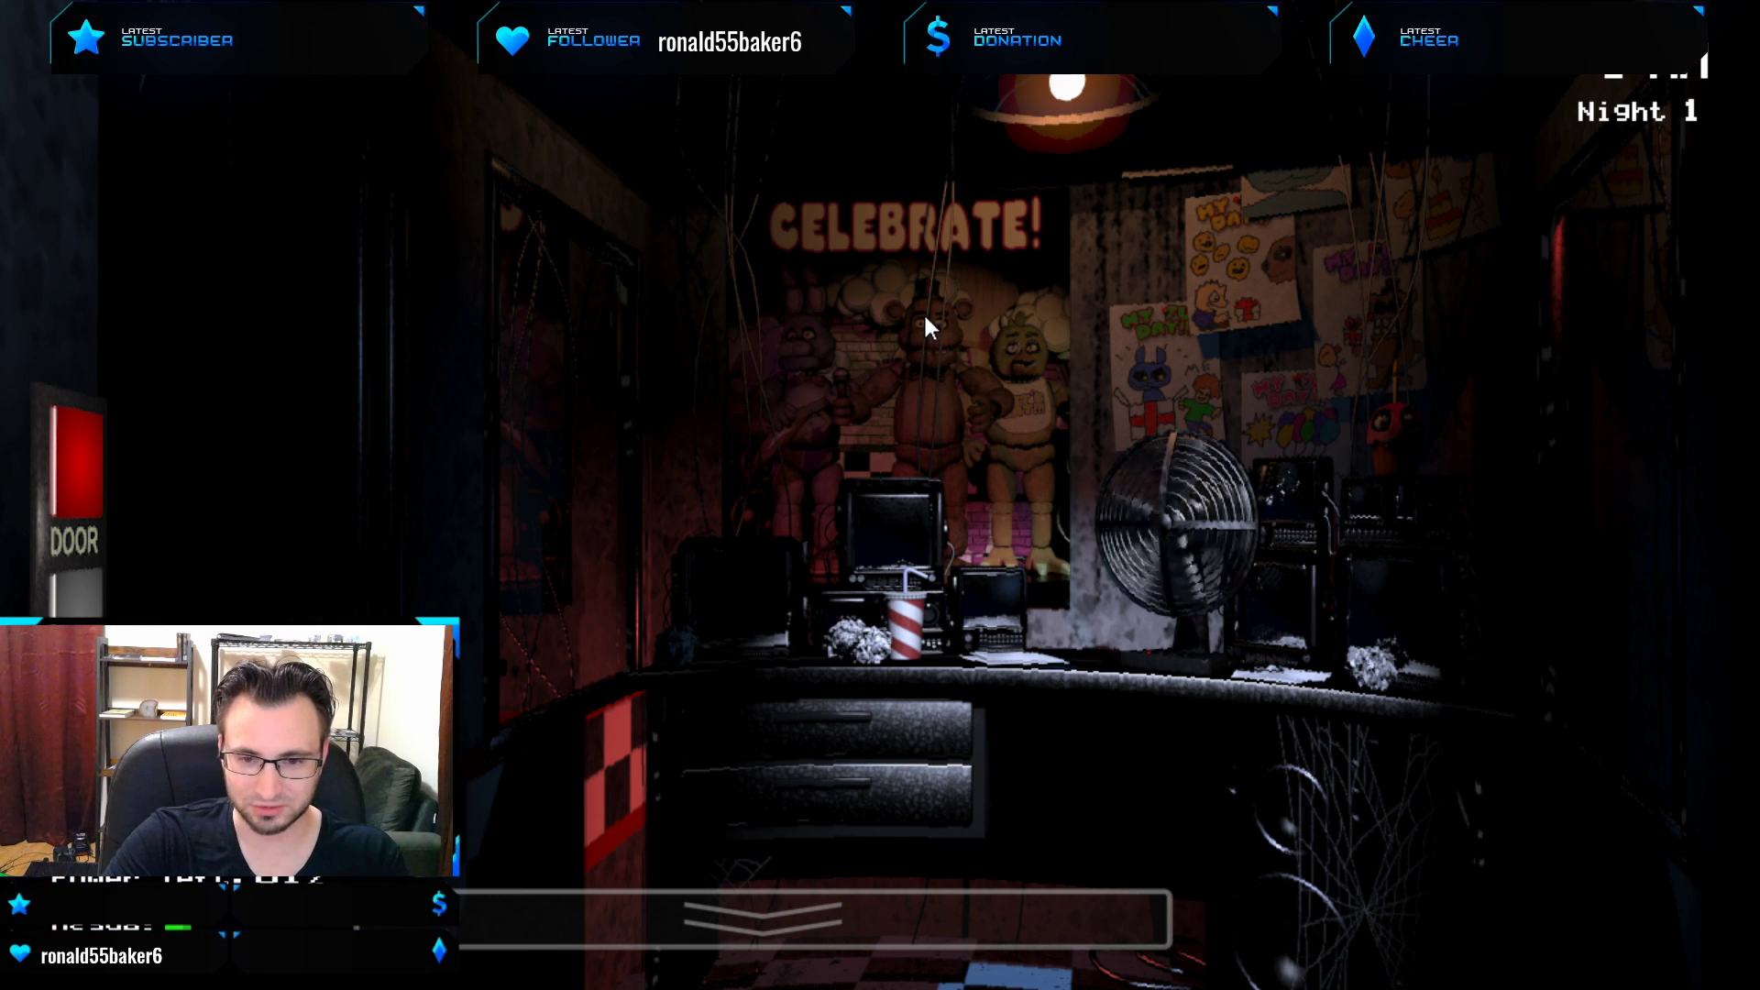
mouse_move(662, 697)
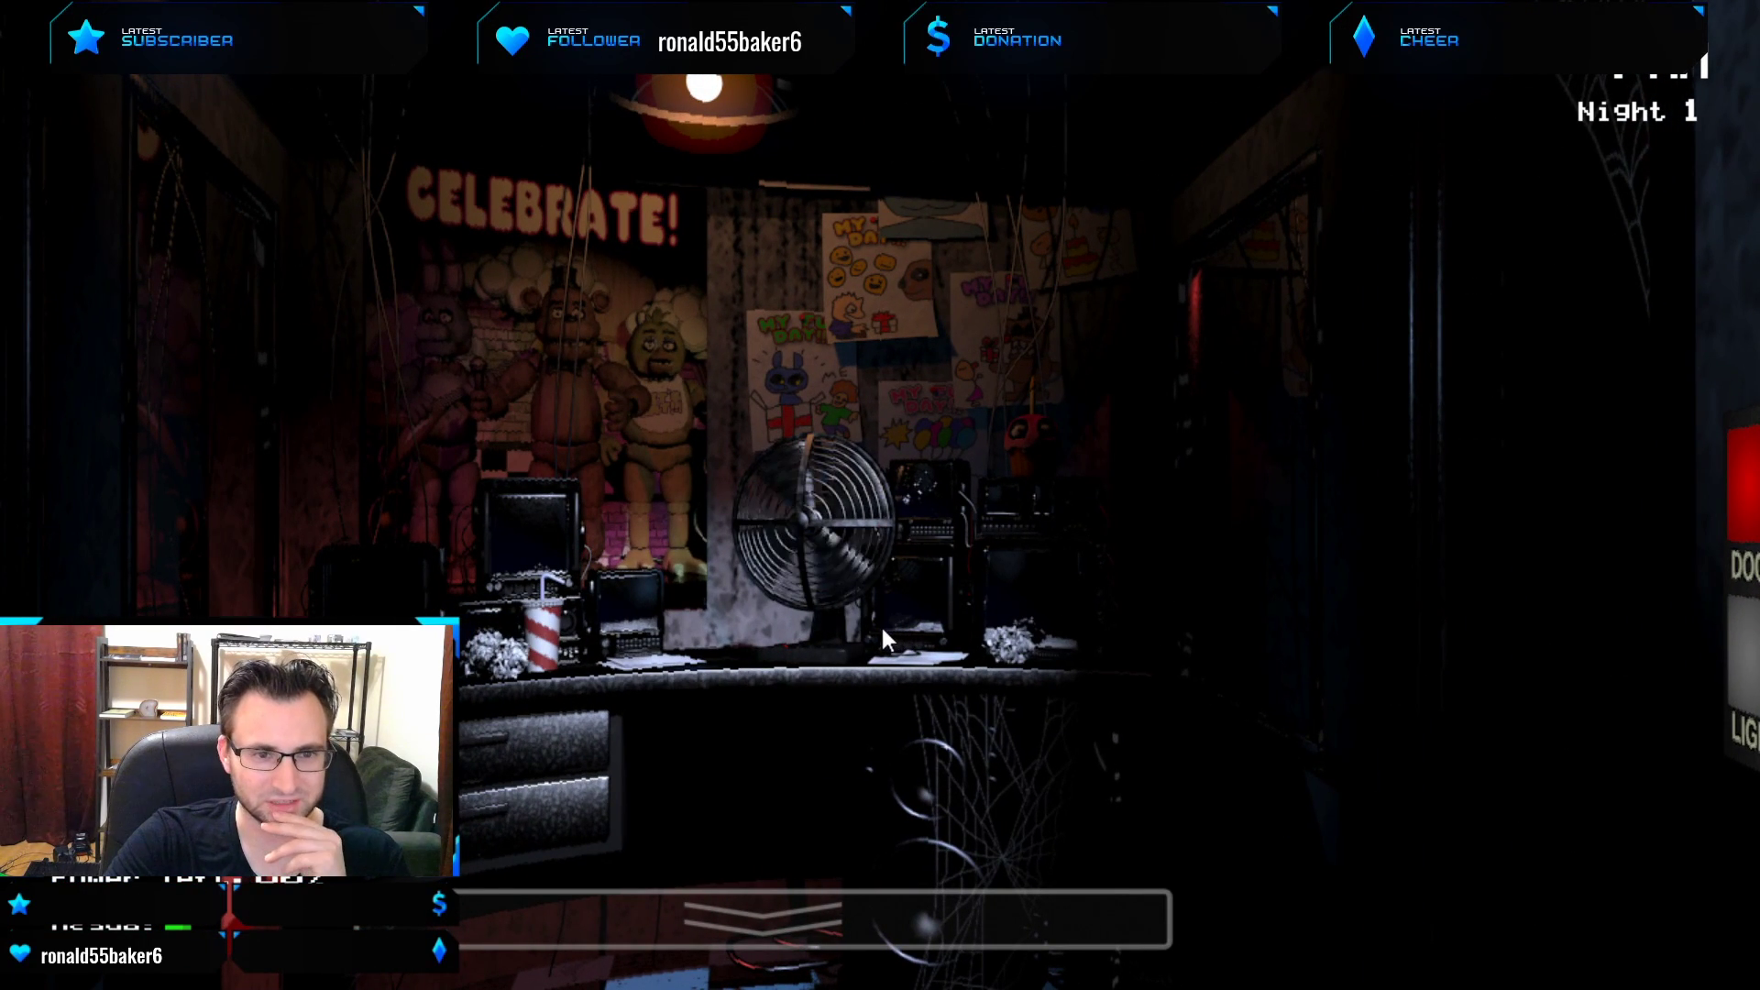
mouse_move(825, 698)
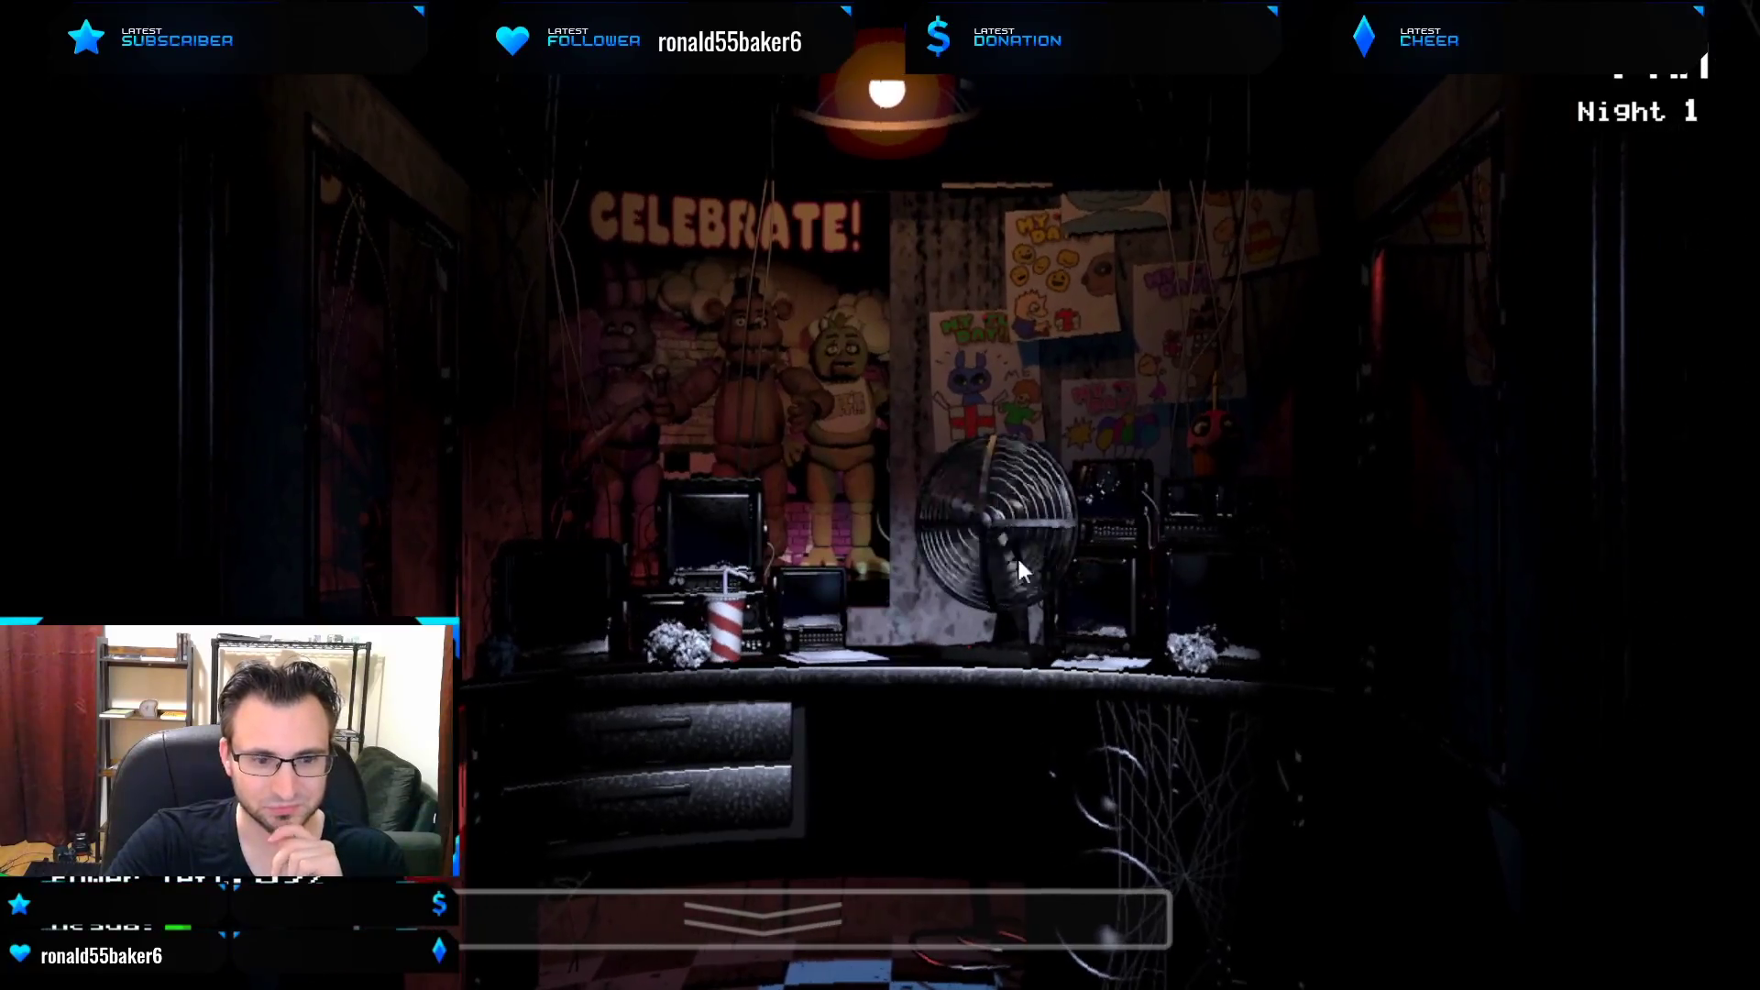
click(820, 915)
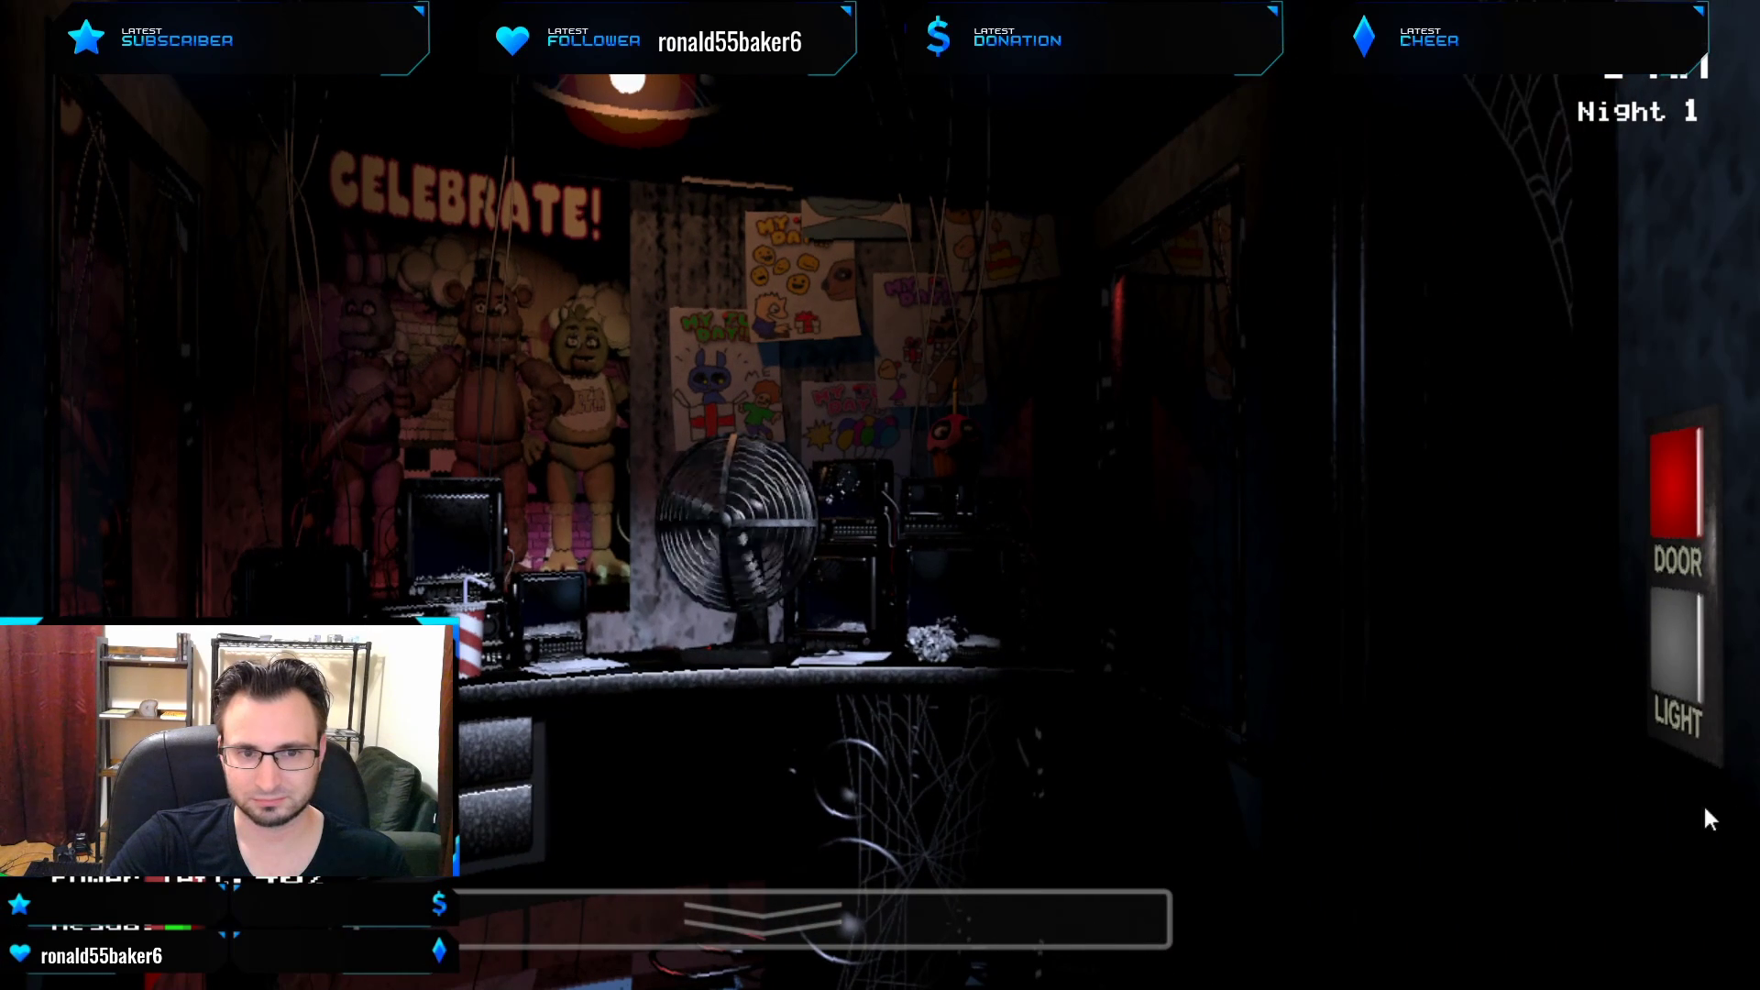
mouse_move(1348, 671)
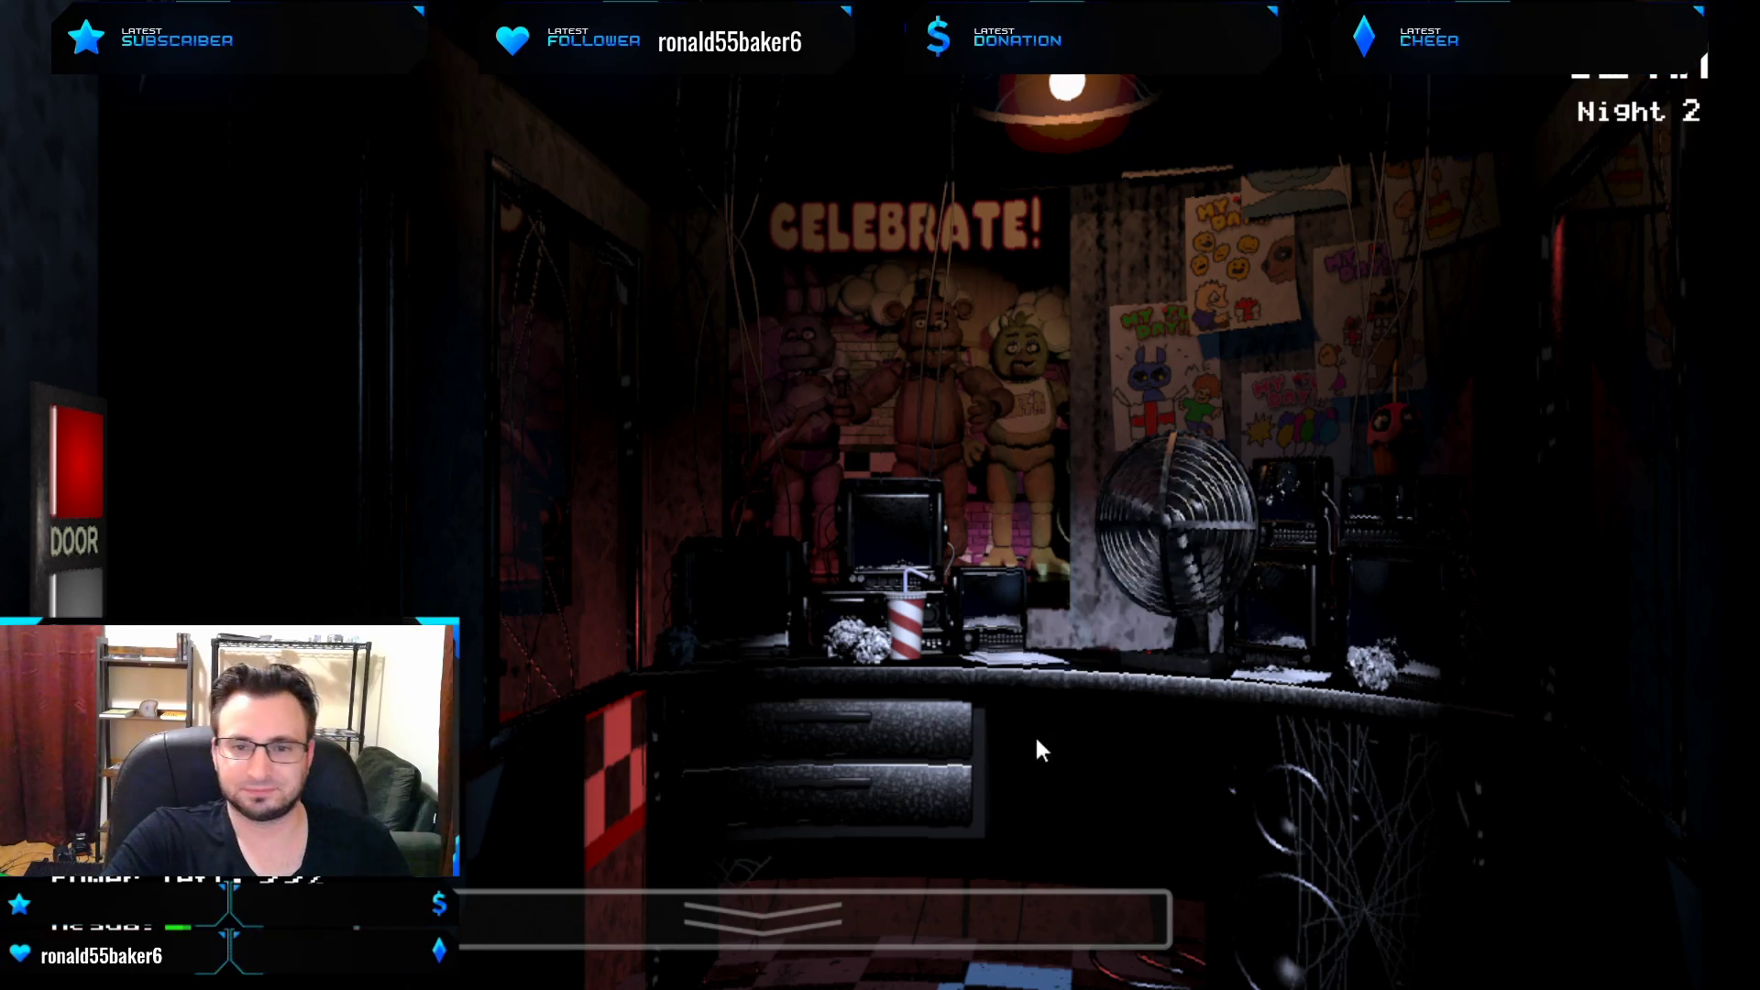
click(814, 914)
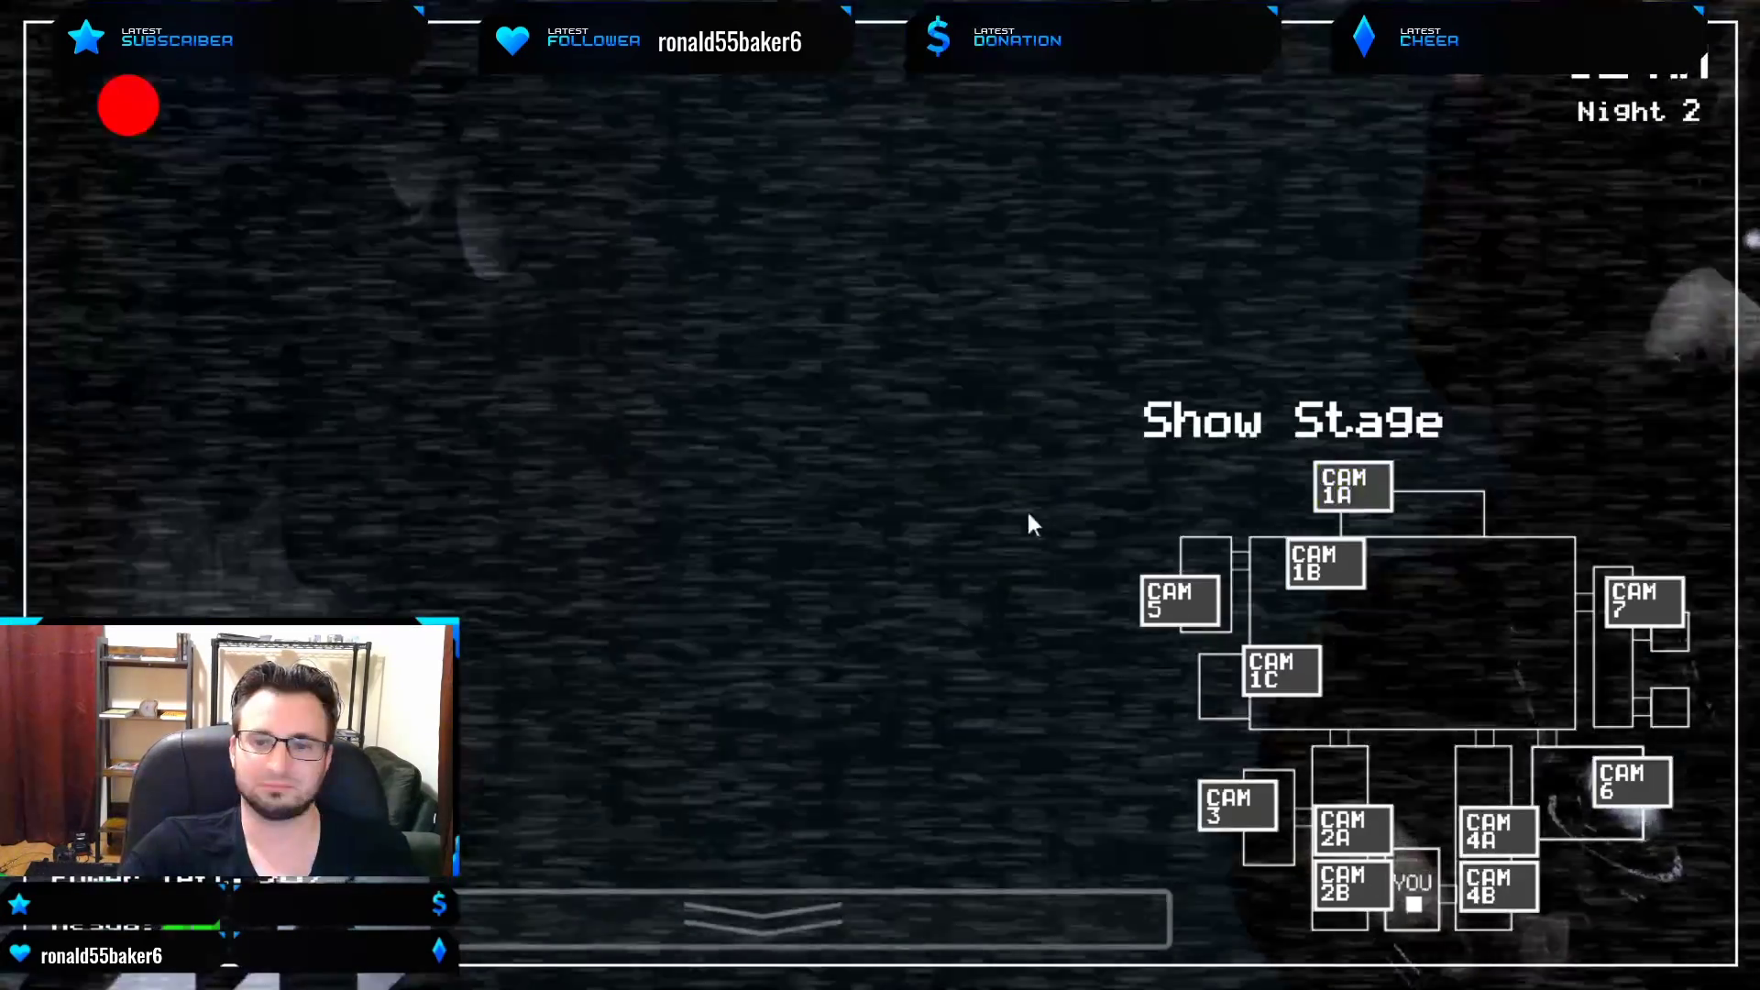
click(1322, 563)
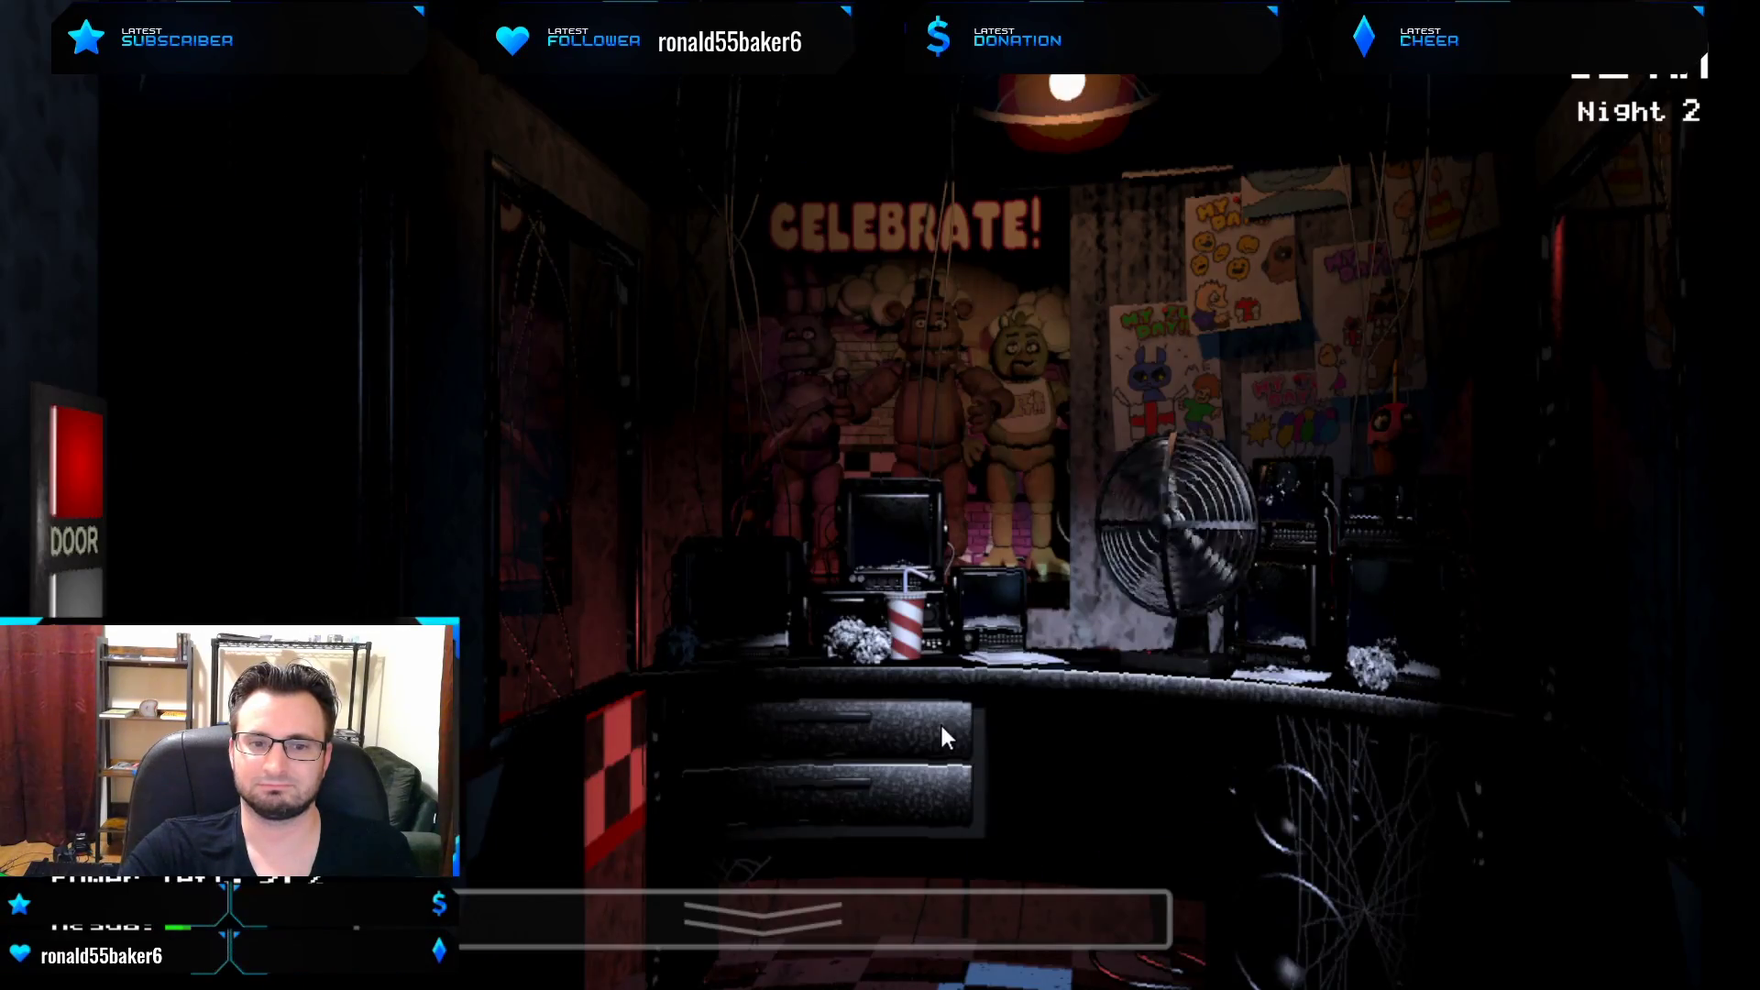
mouse_move(31, 588)
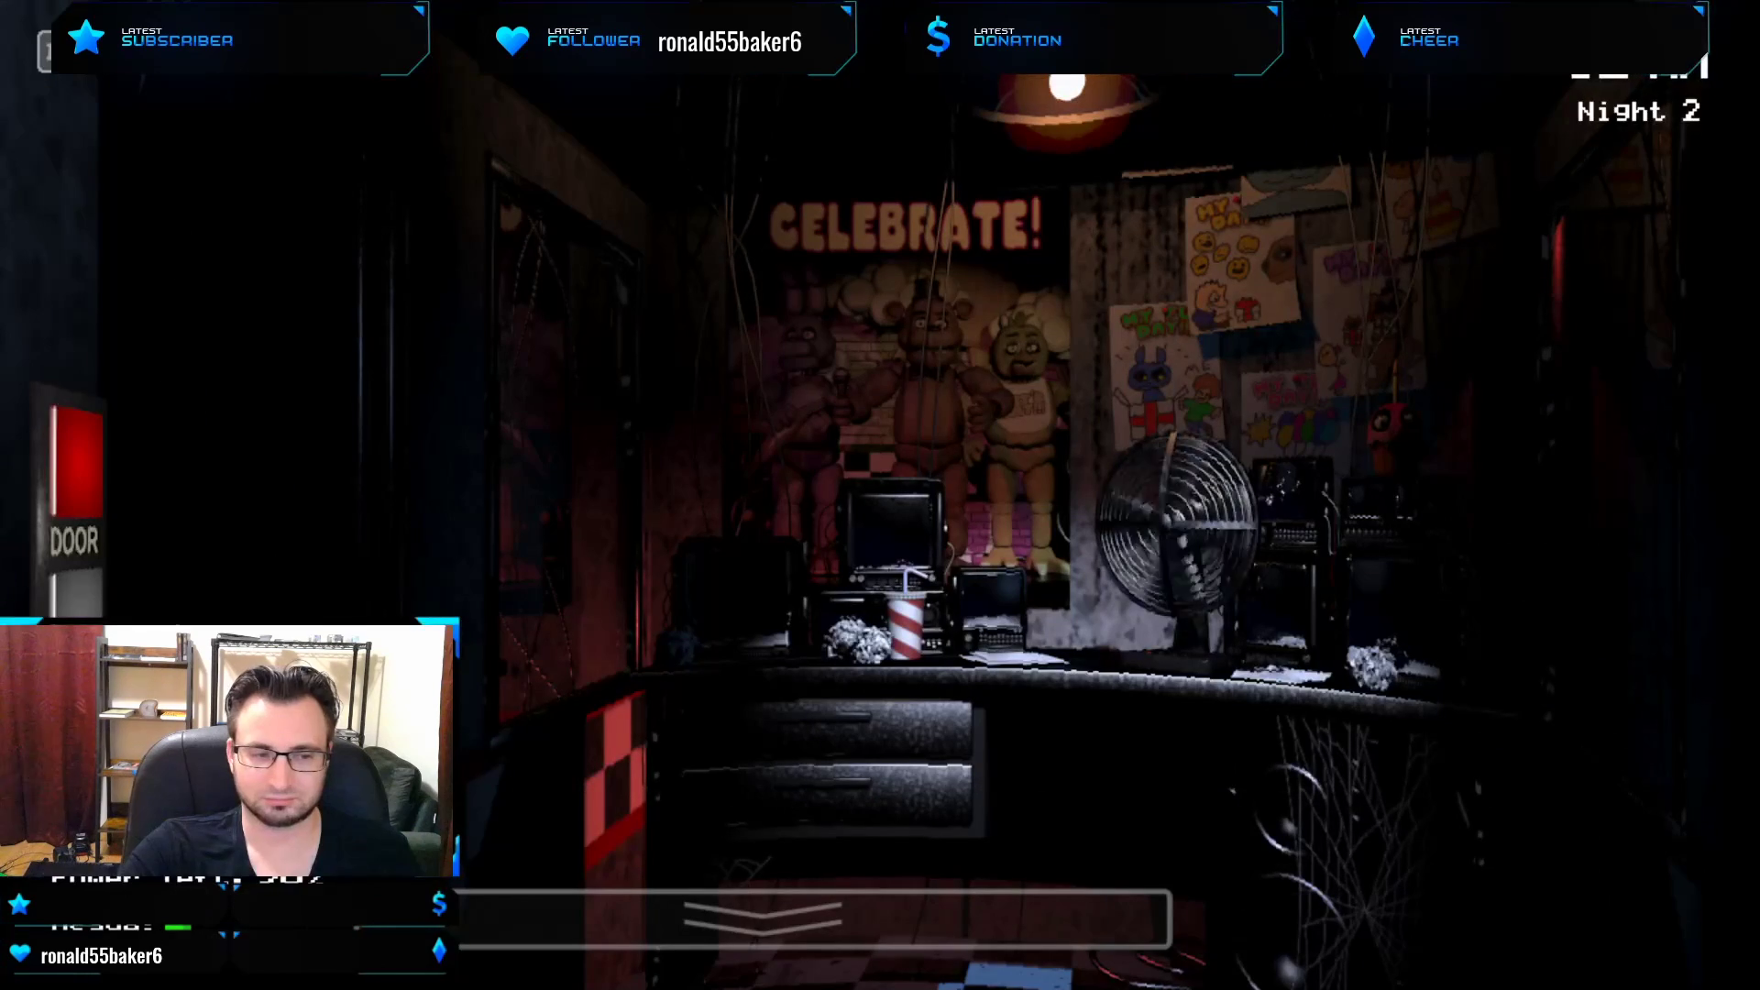
mouse_move(1633, 704)
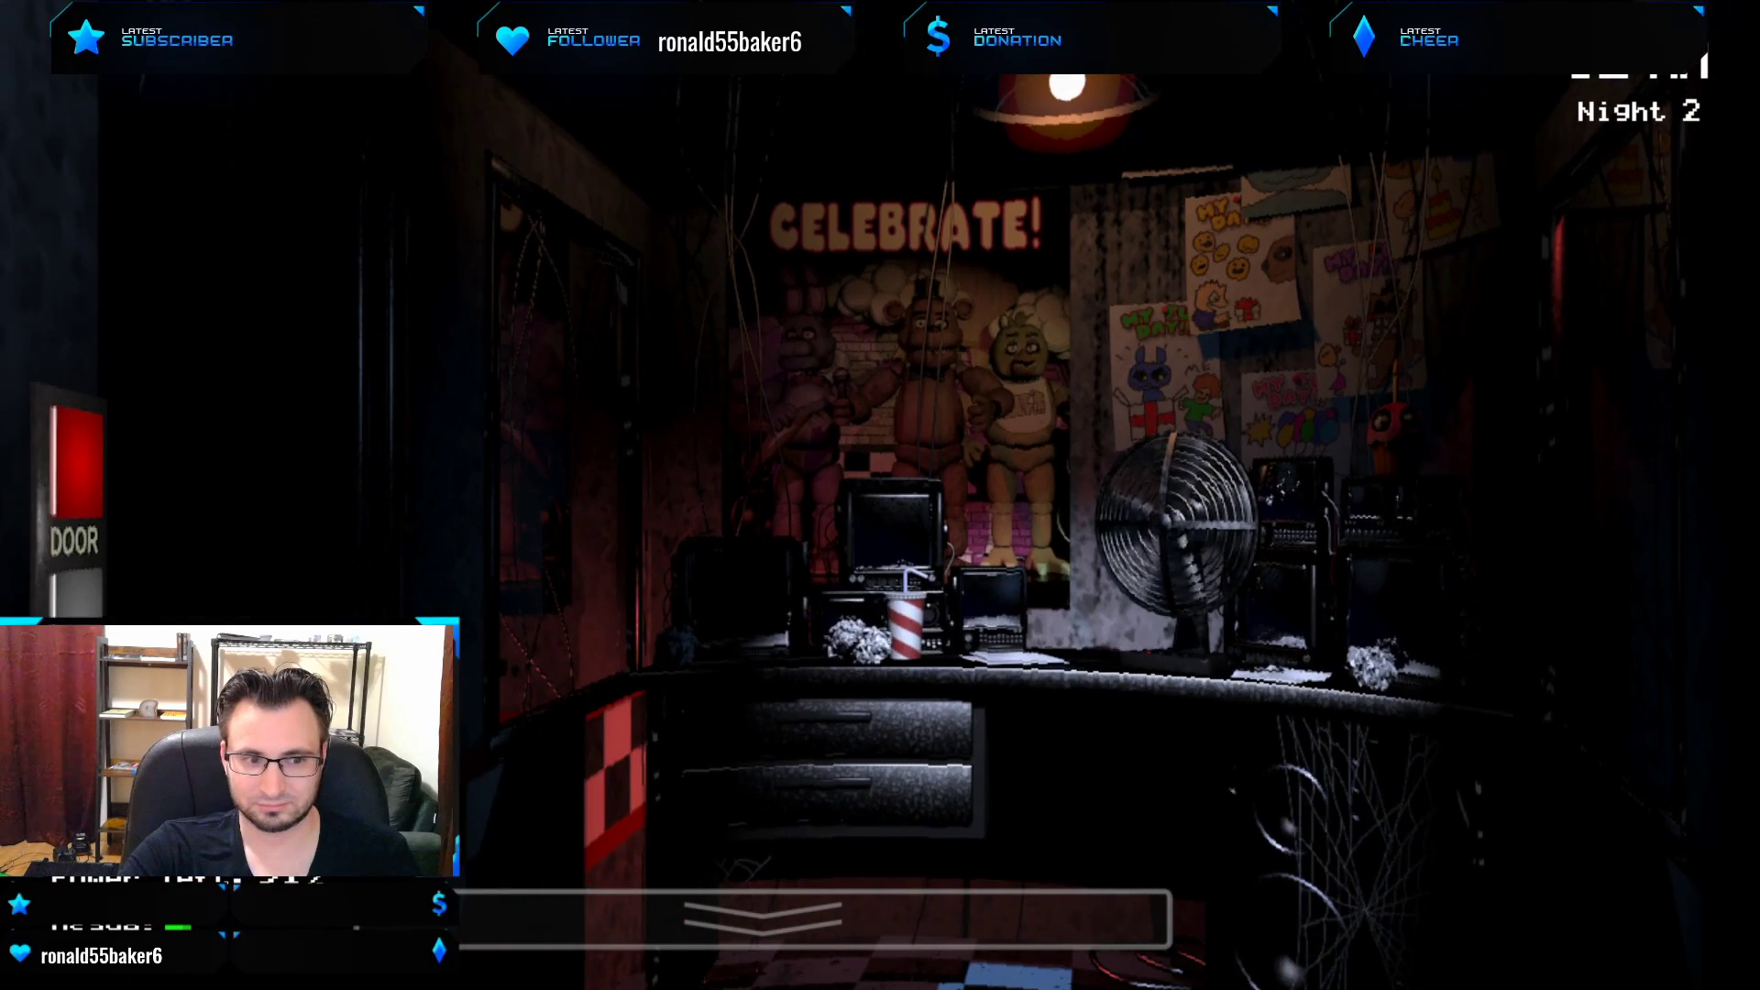
mouse_move(692, 919)
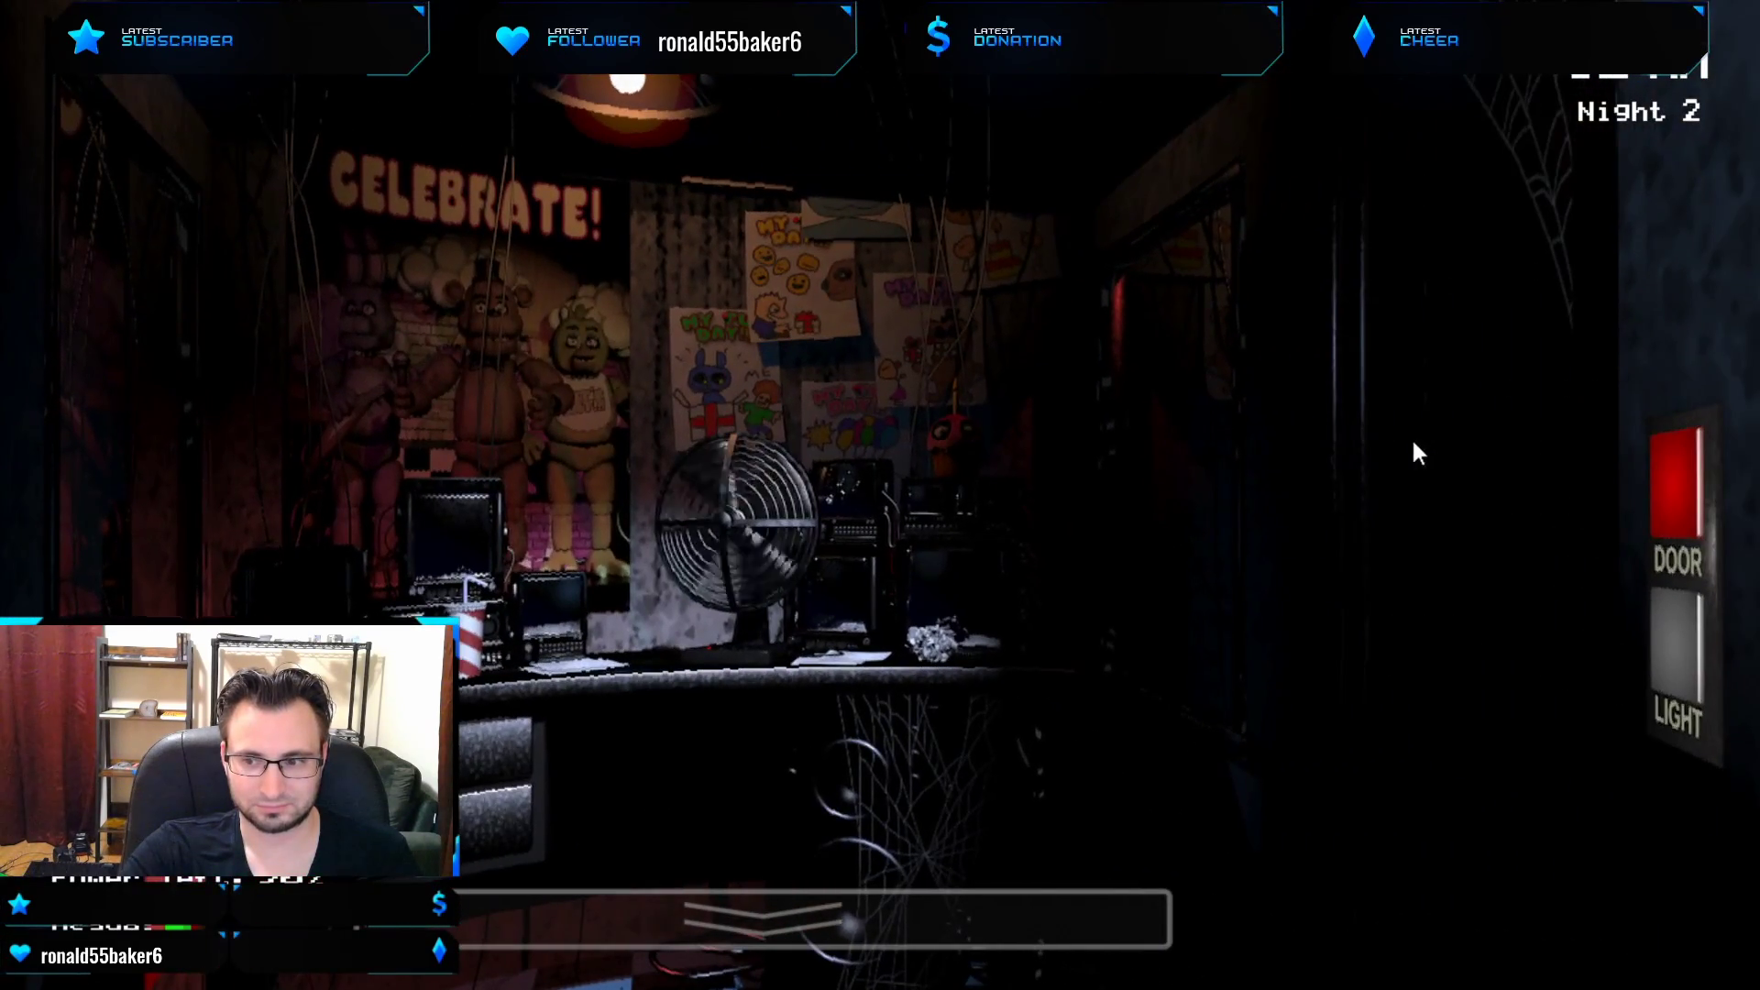
Pan the office view back toward the left doorway and its door panel.
click(1676, 662)
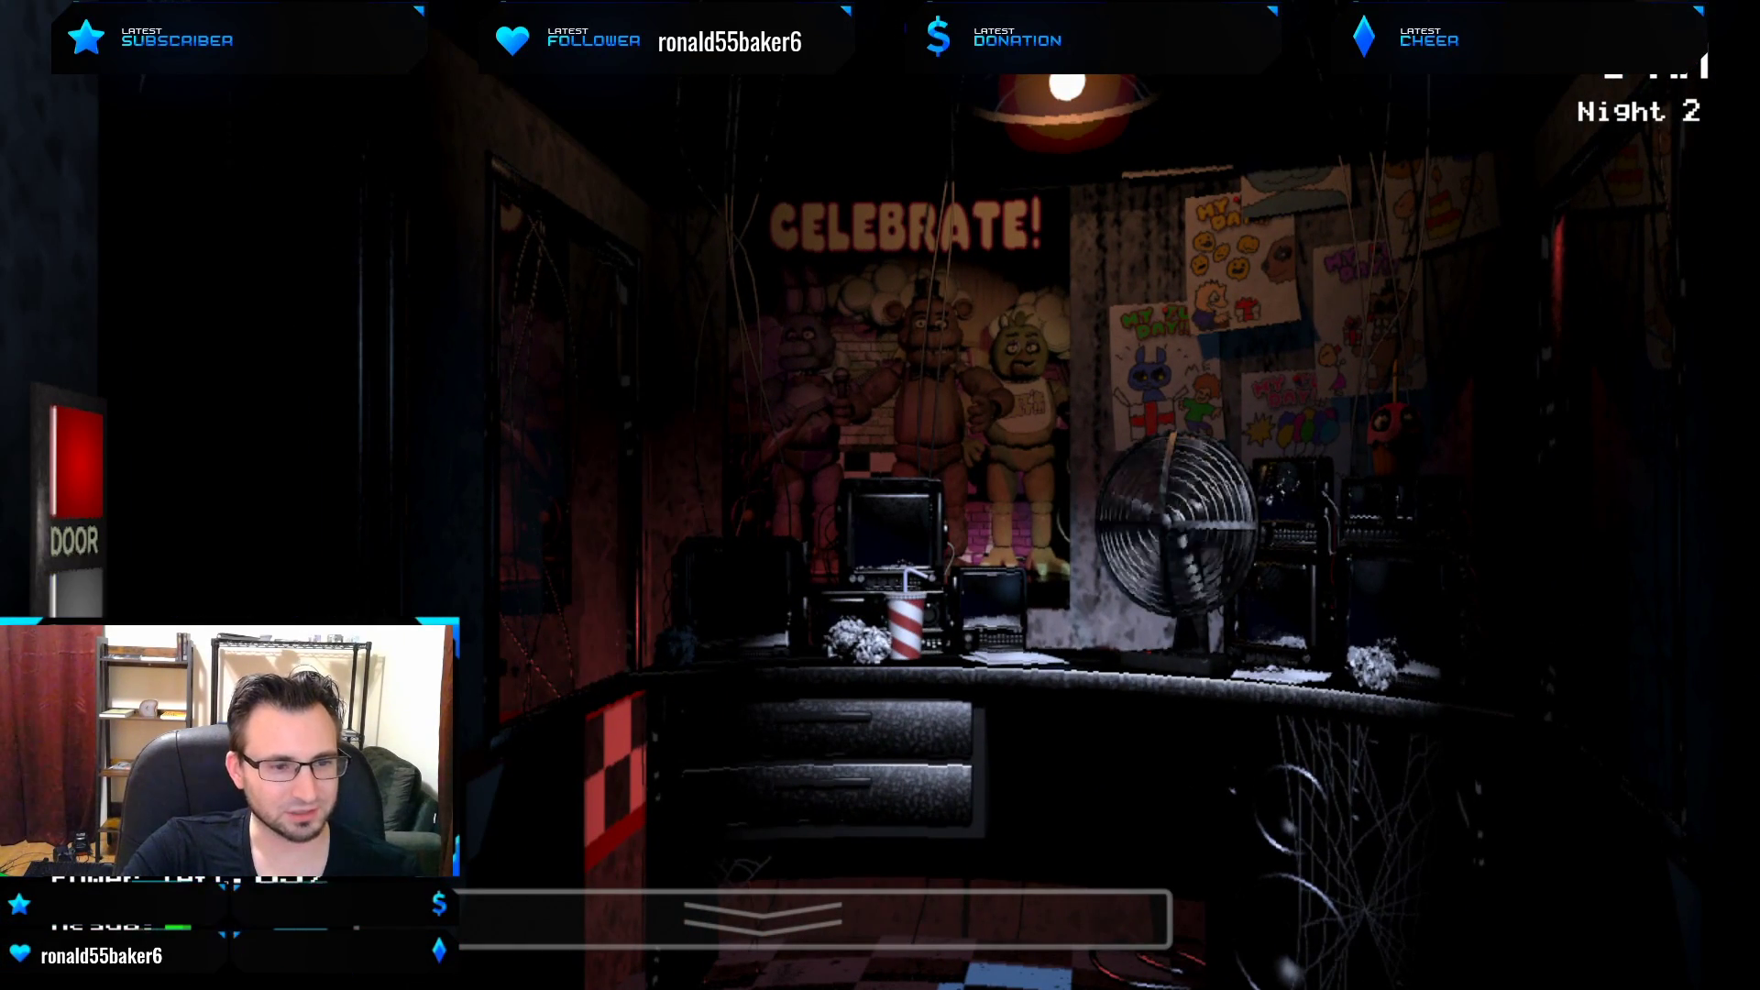
Raise the camera monitor and check the Pirate Cove (CAM 1C) feed.
click(809, 921)
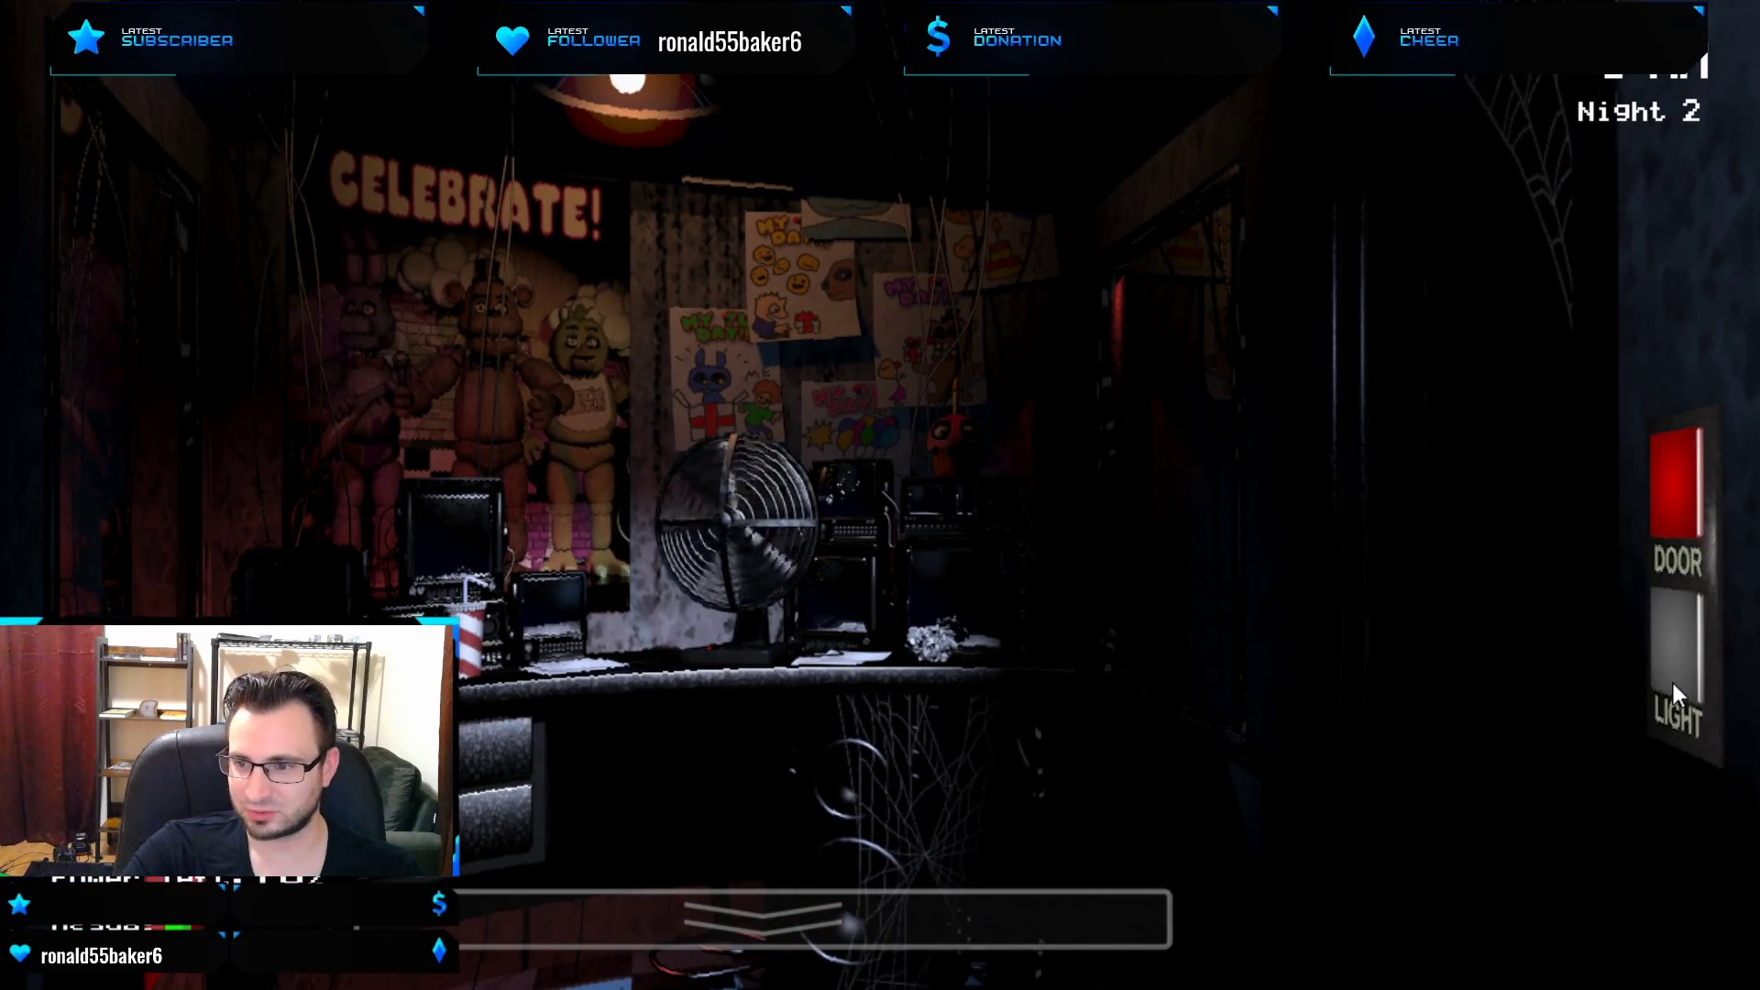
mouse_move(1195, 720)
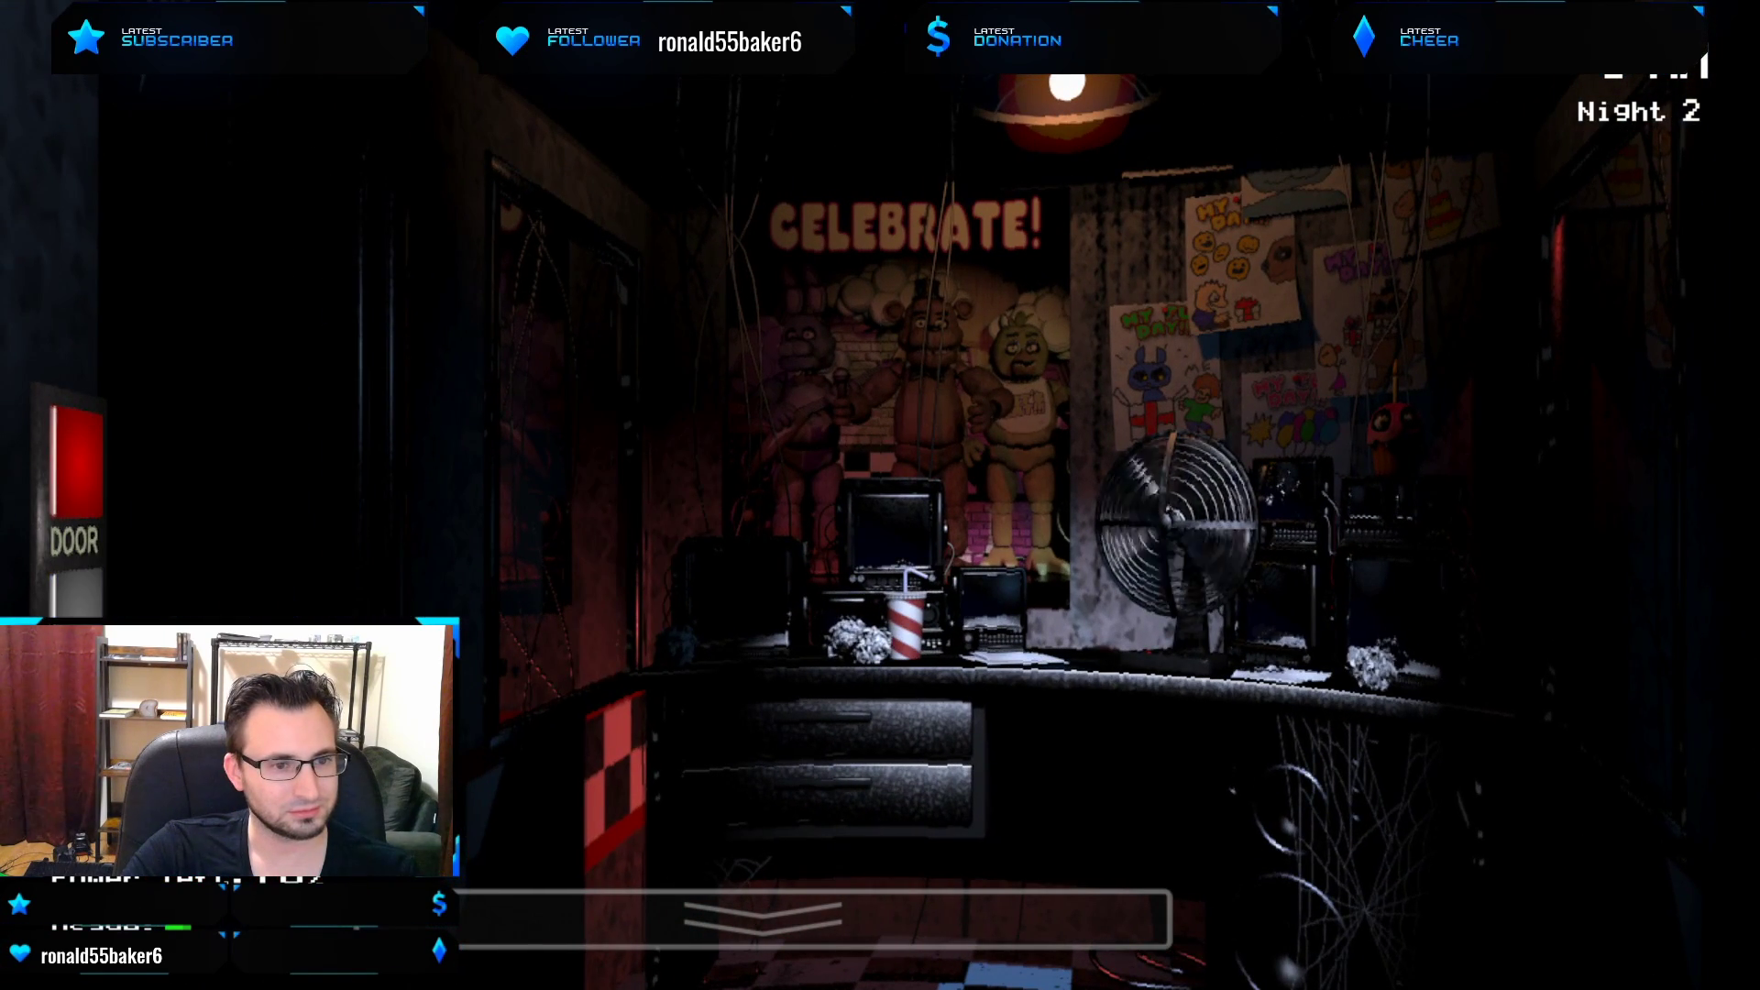
mouse_move(1678, 667)
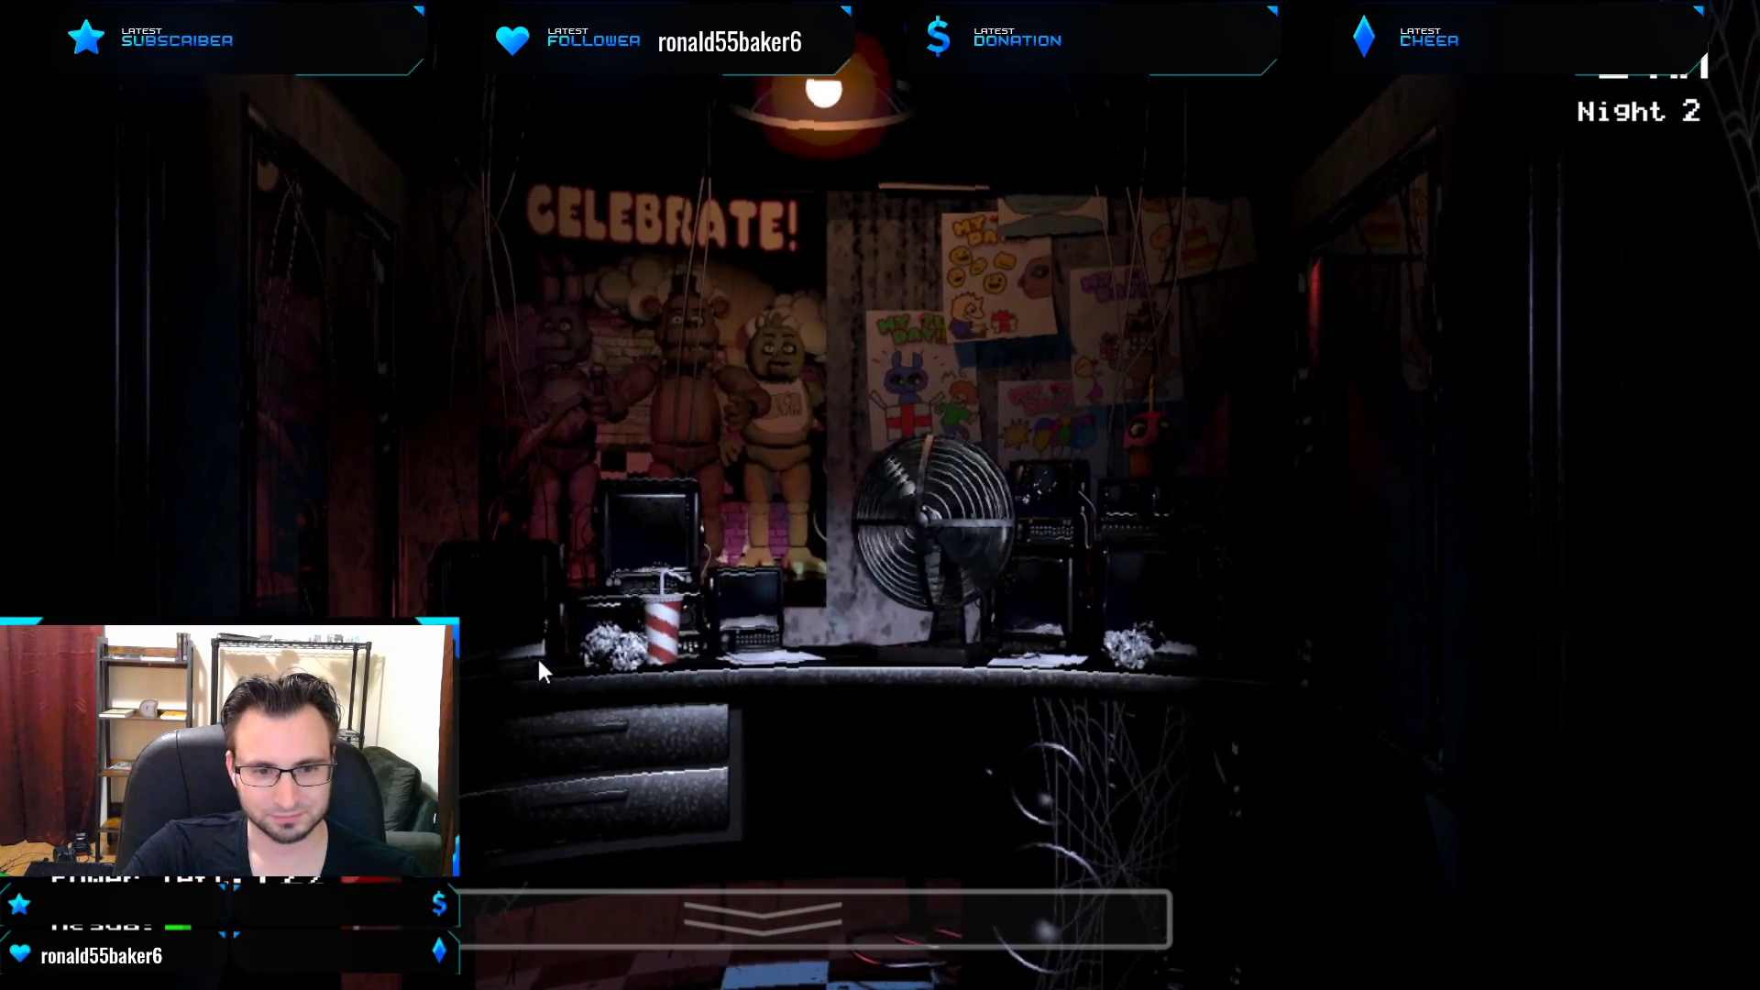
click(808, 909)
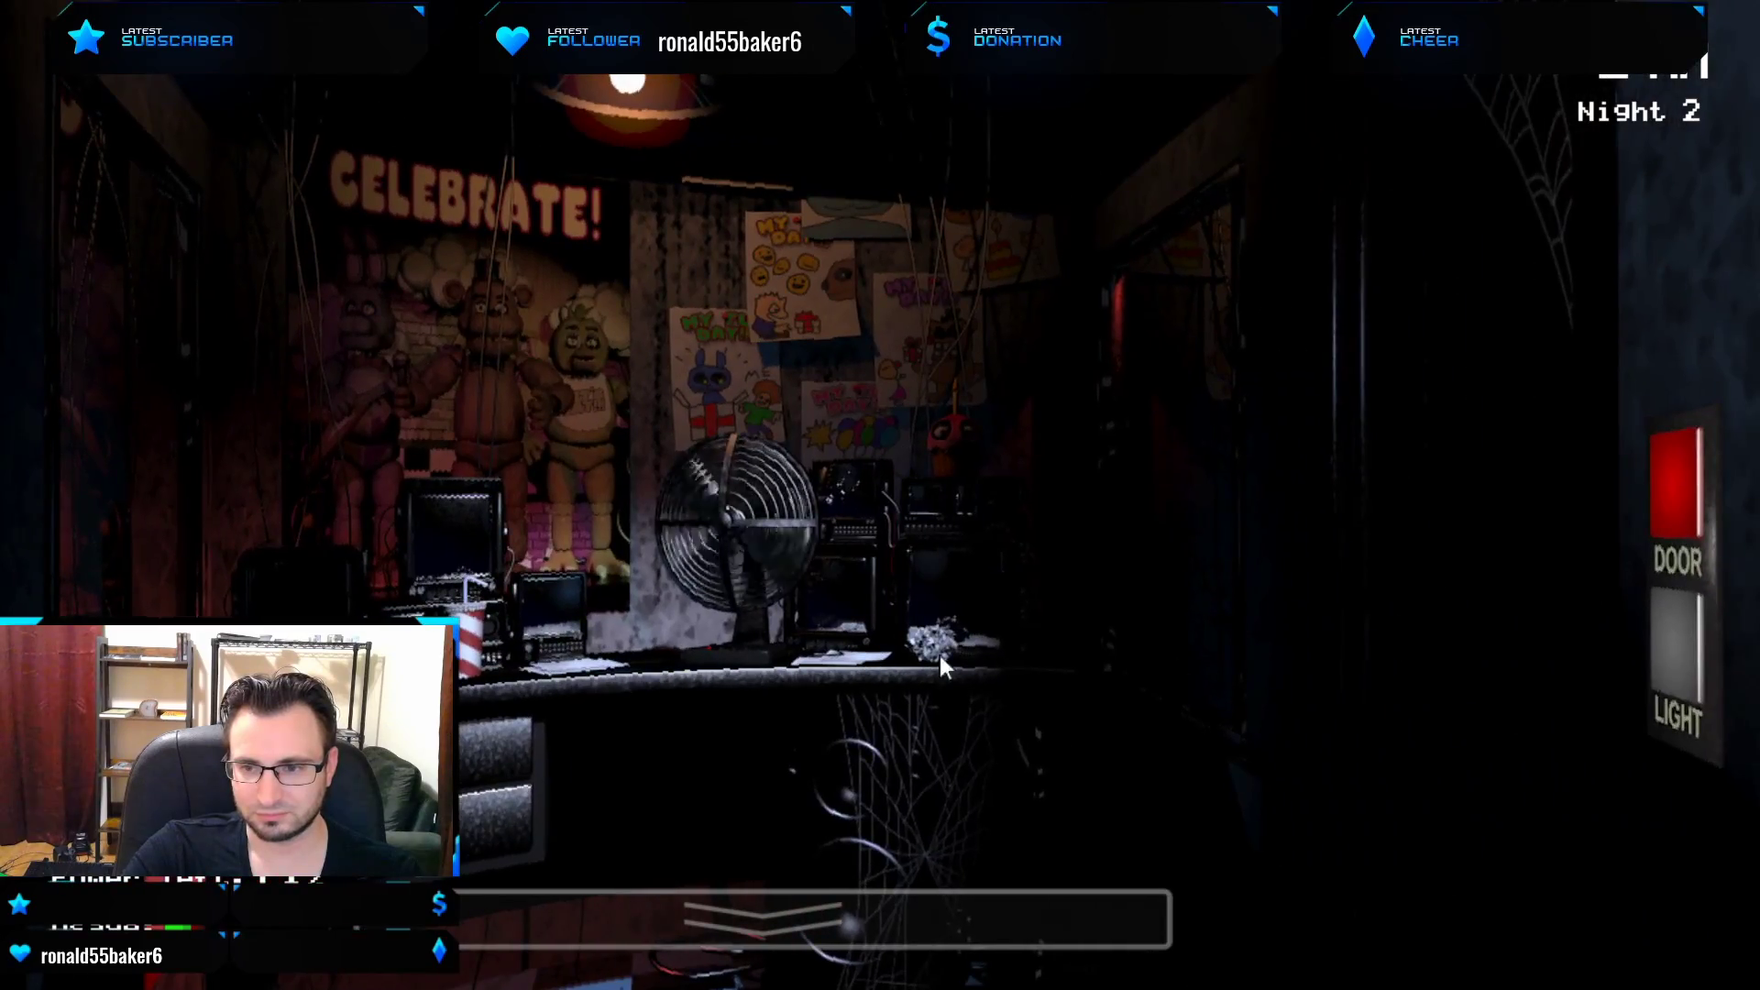
mouse_move(1632, 739)
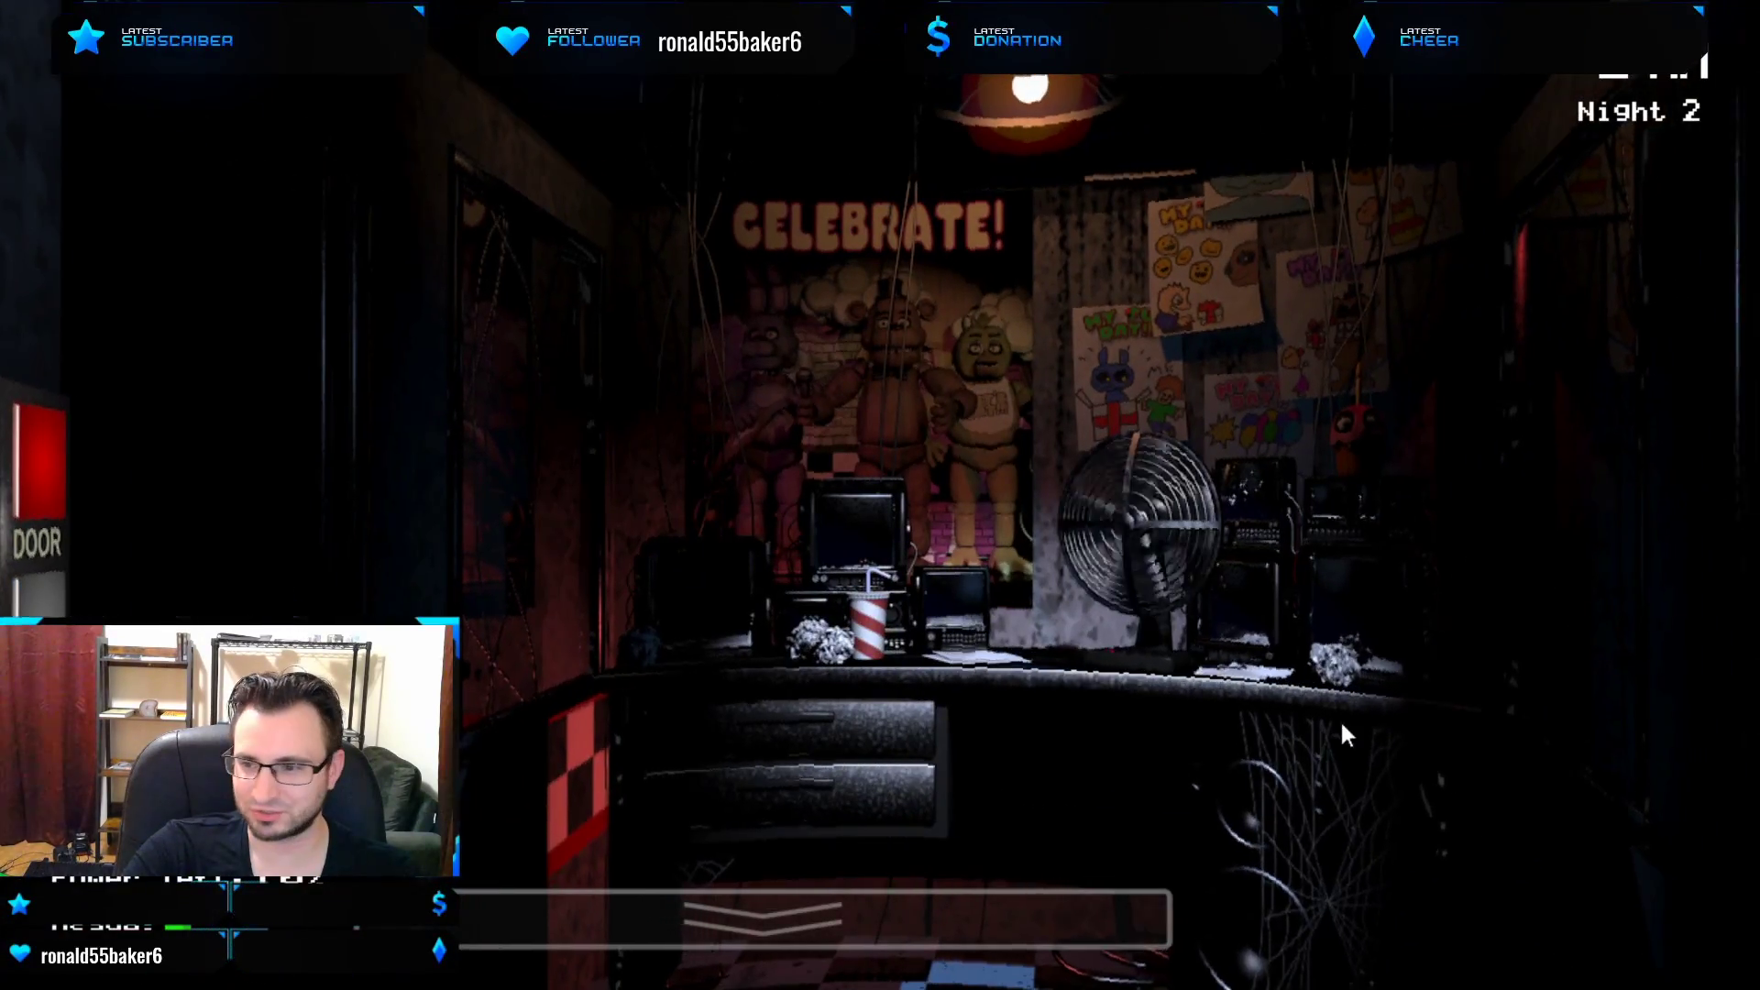
mouse_move(1683, 651)
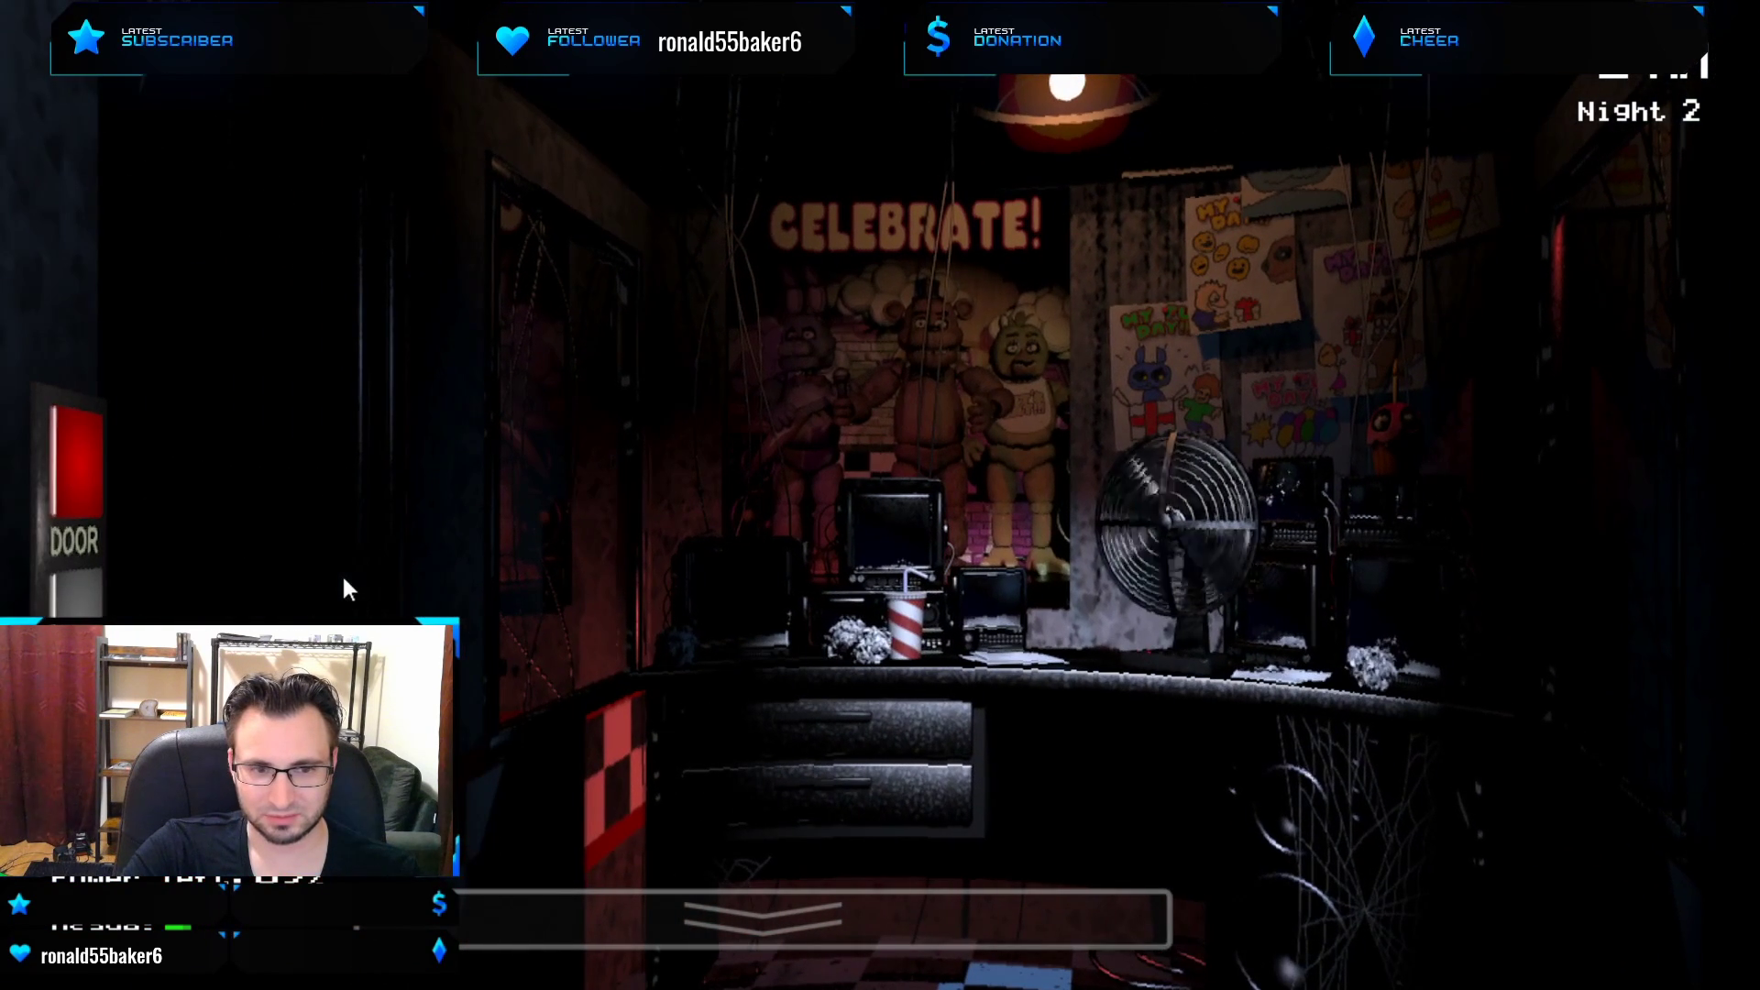
mouse_move(393, 607)
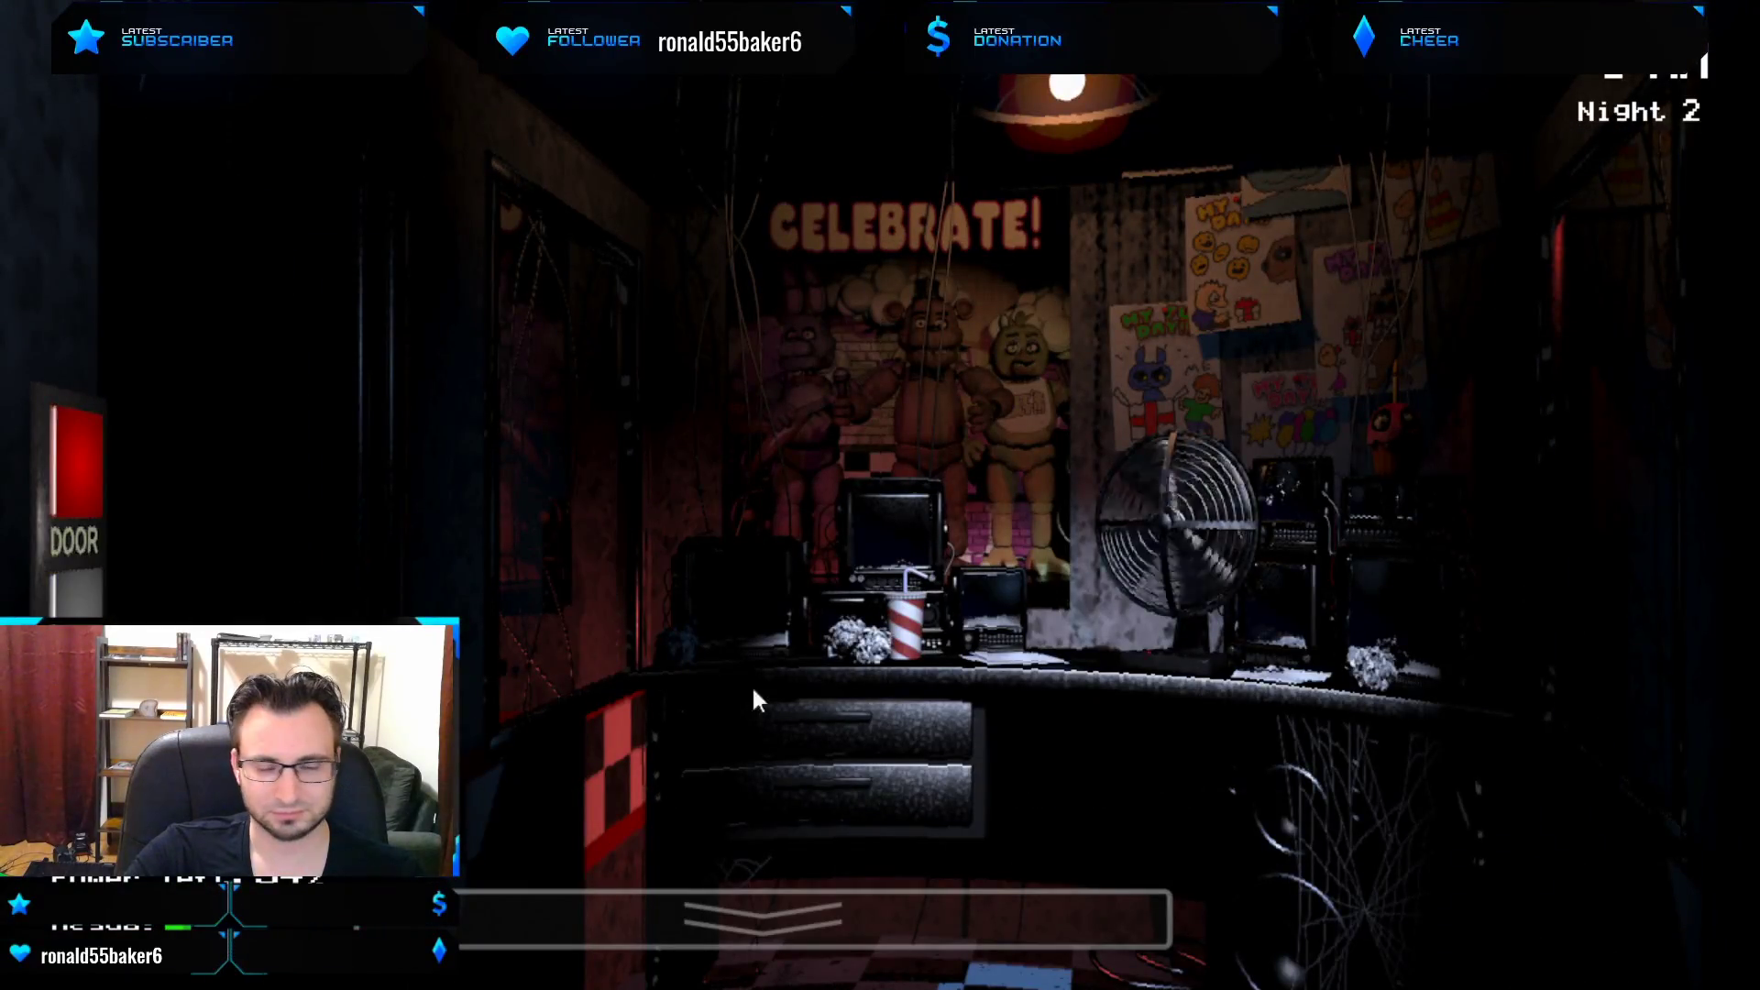
mouse_move(56, 602)
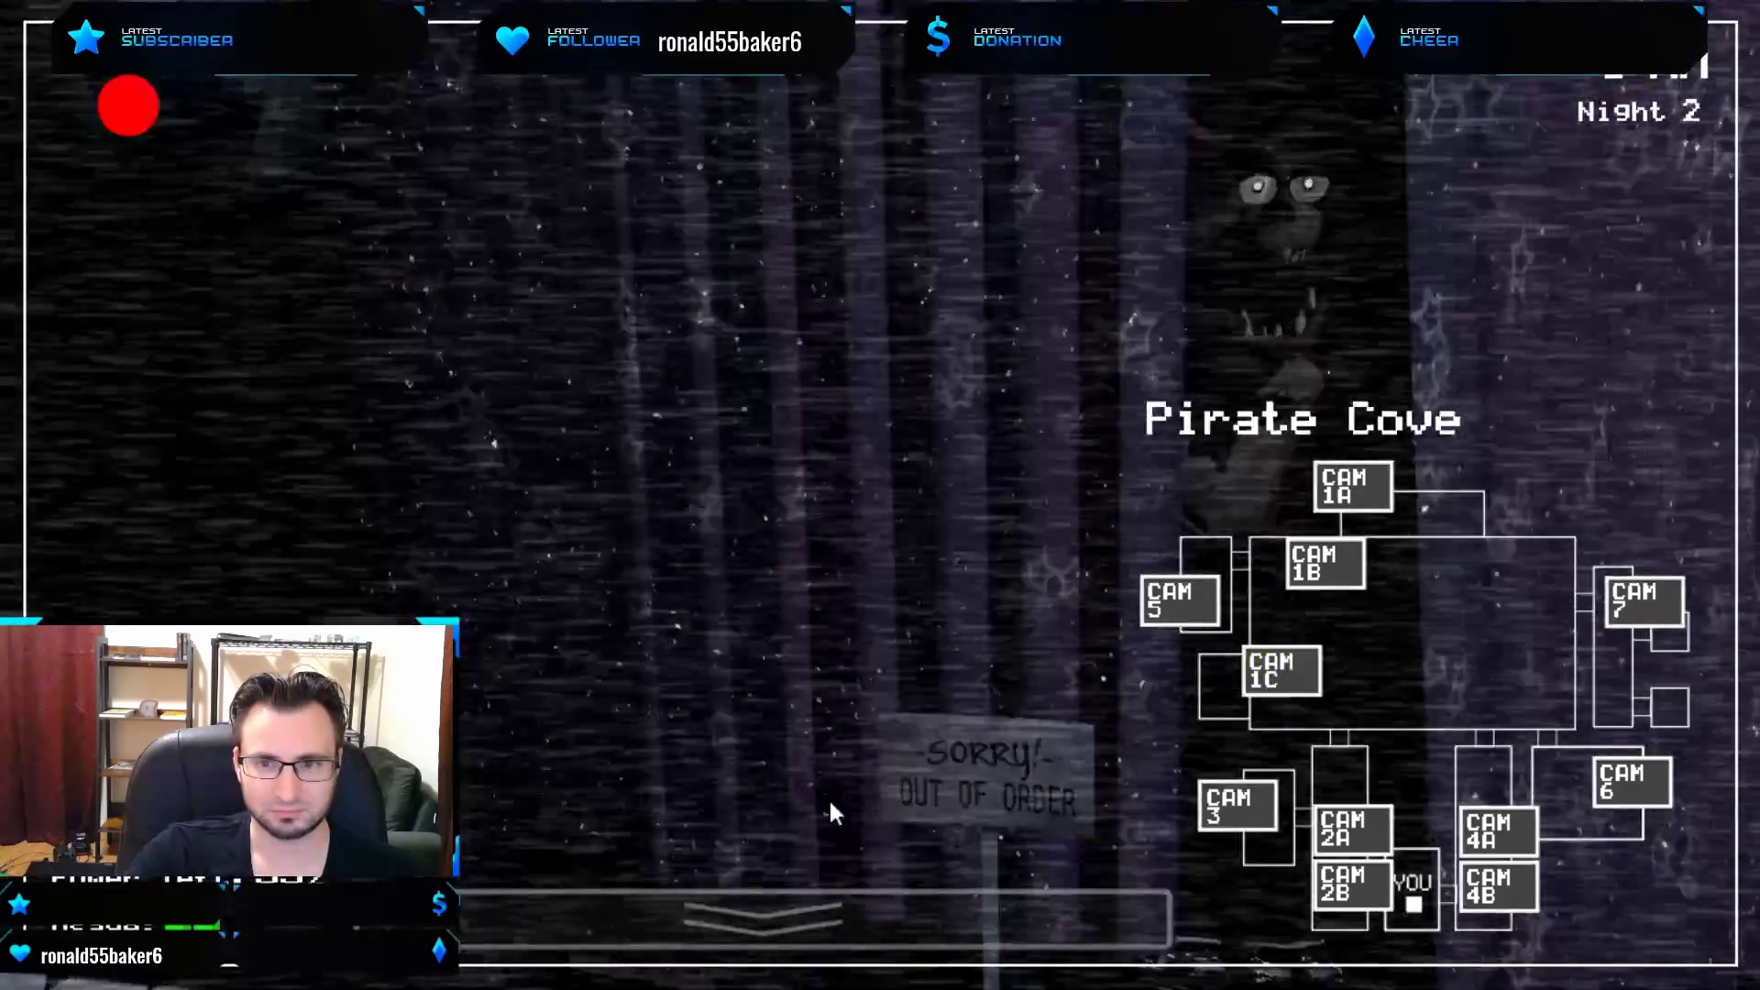
Lower the camera monitor, leaving the office facing the left doorway.
click(814, 915)
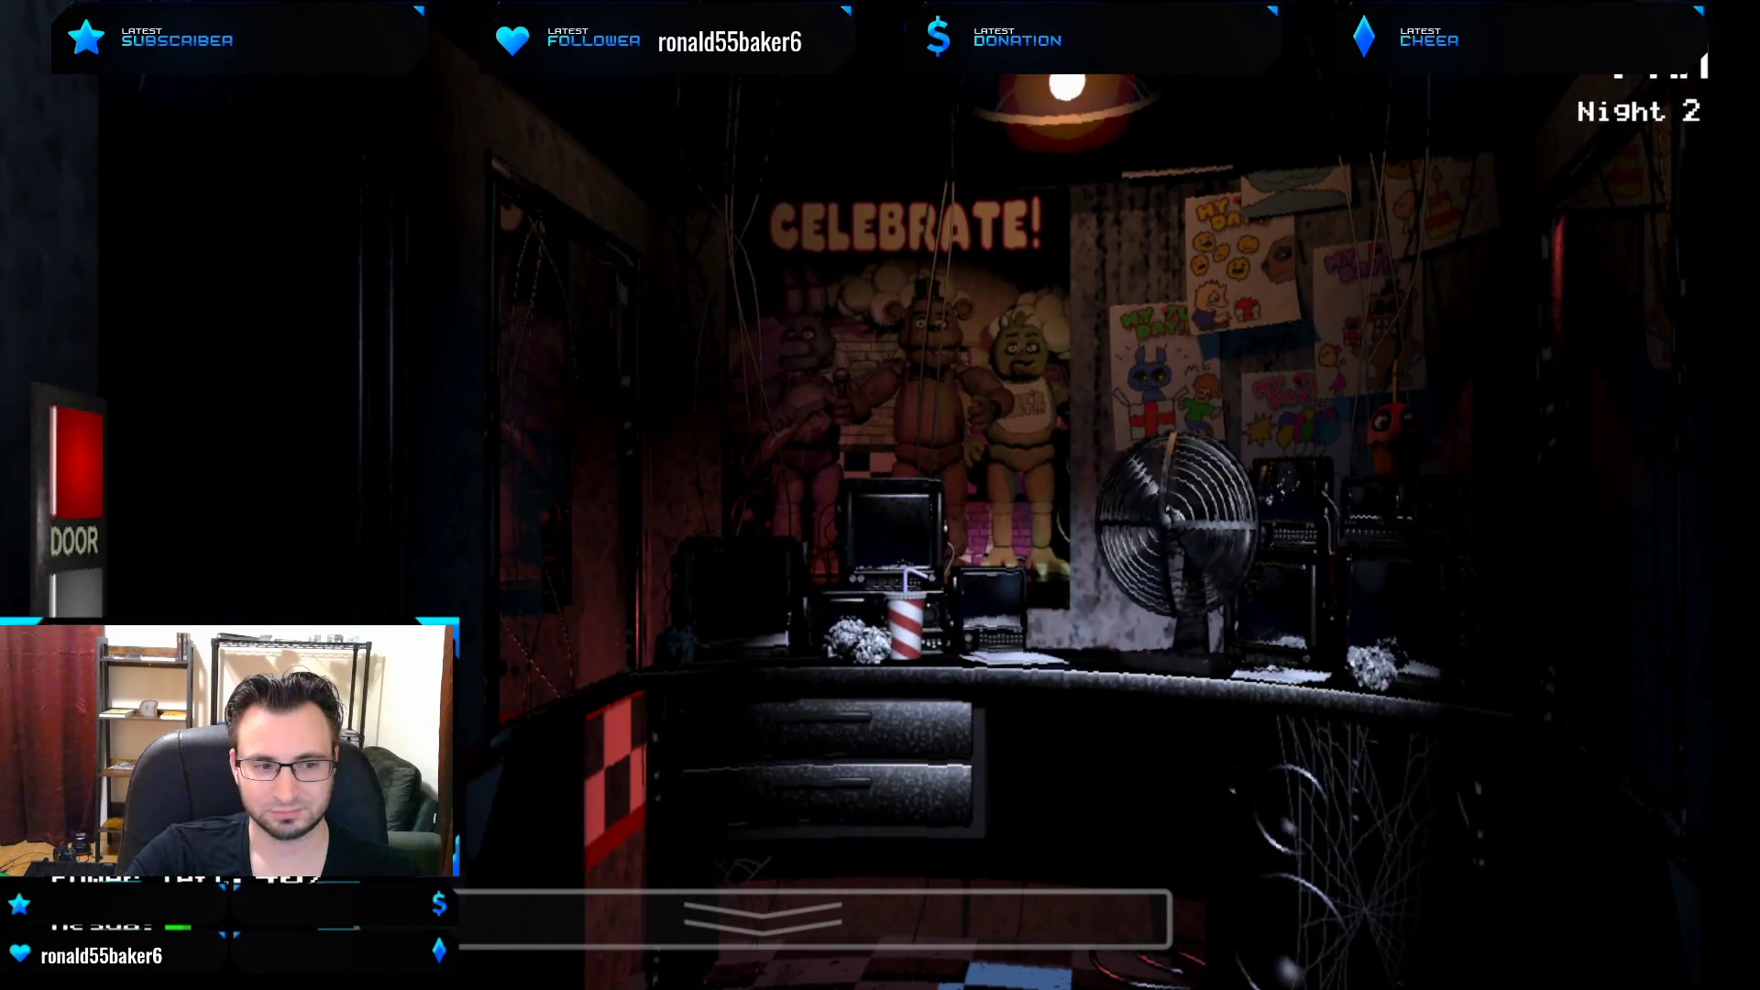
click(820, 920)
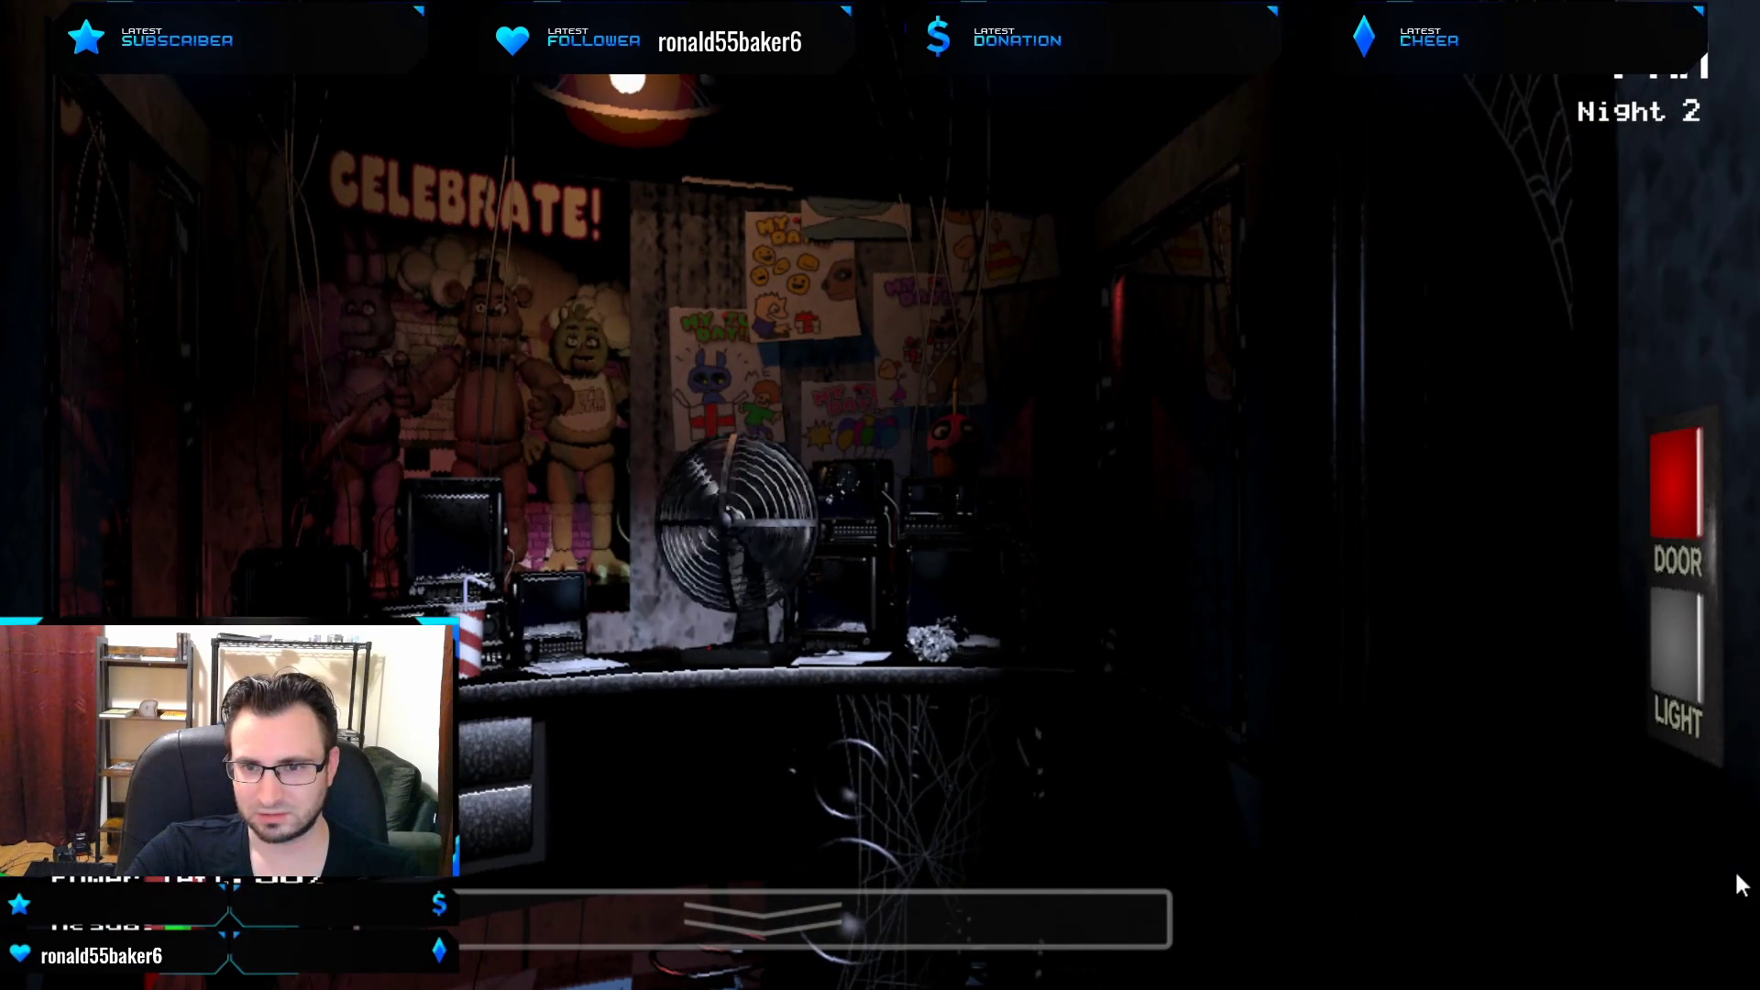
mouse_move(1409, 623)
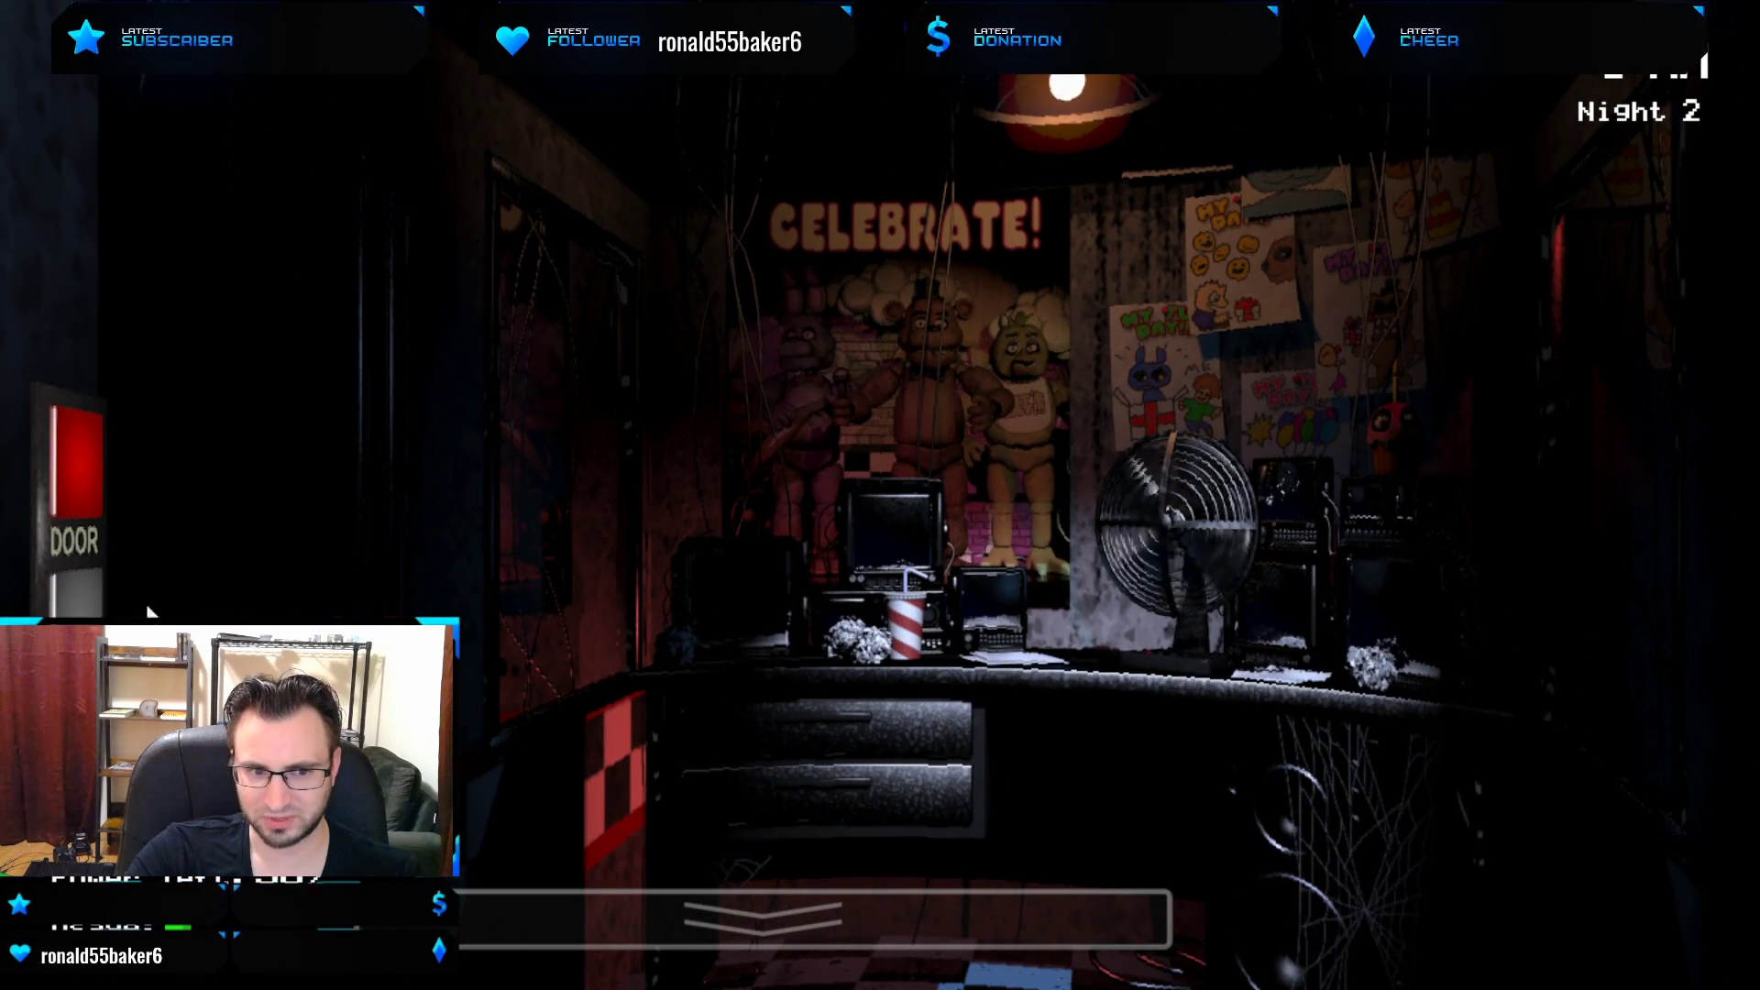
mouse_move(1285, 587)
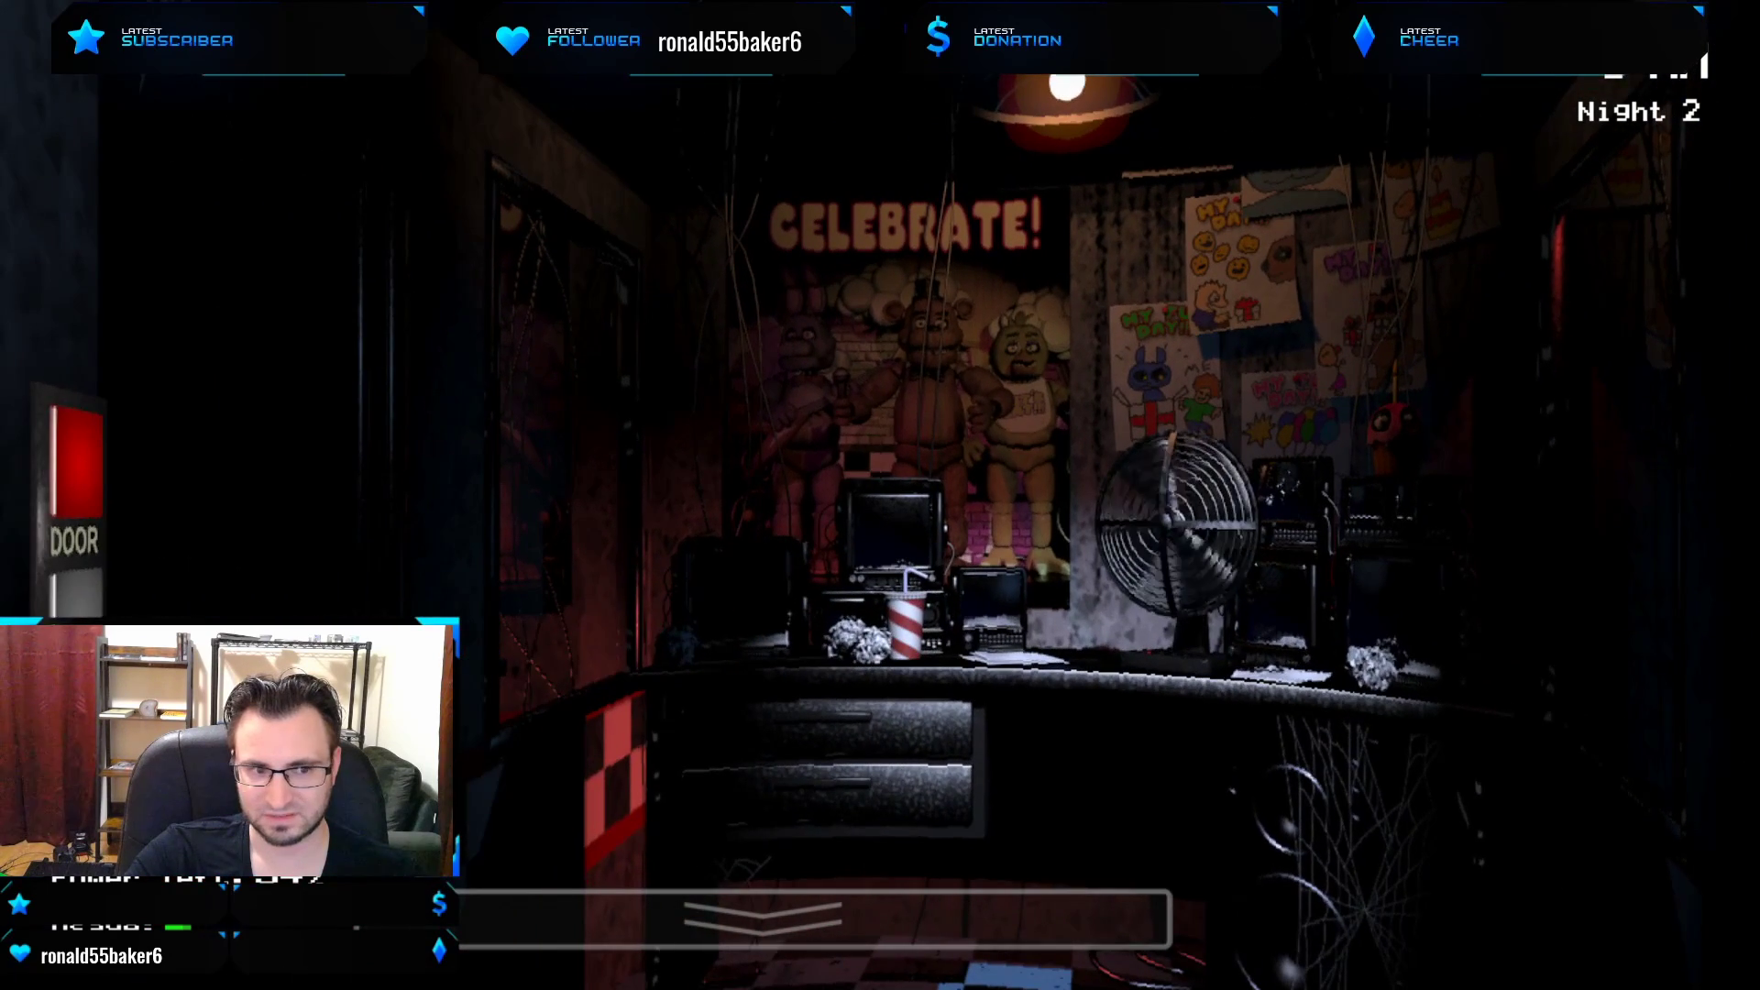
click(74, 471)
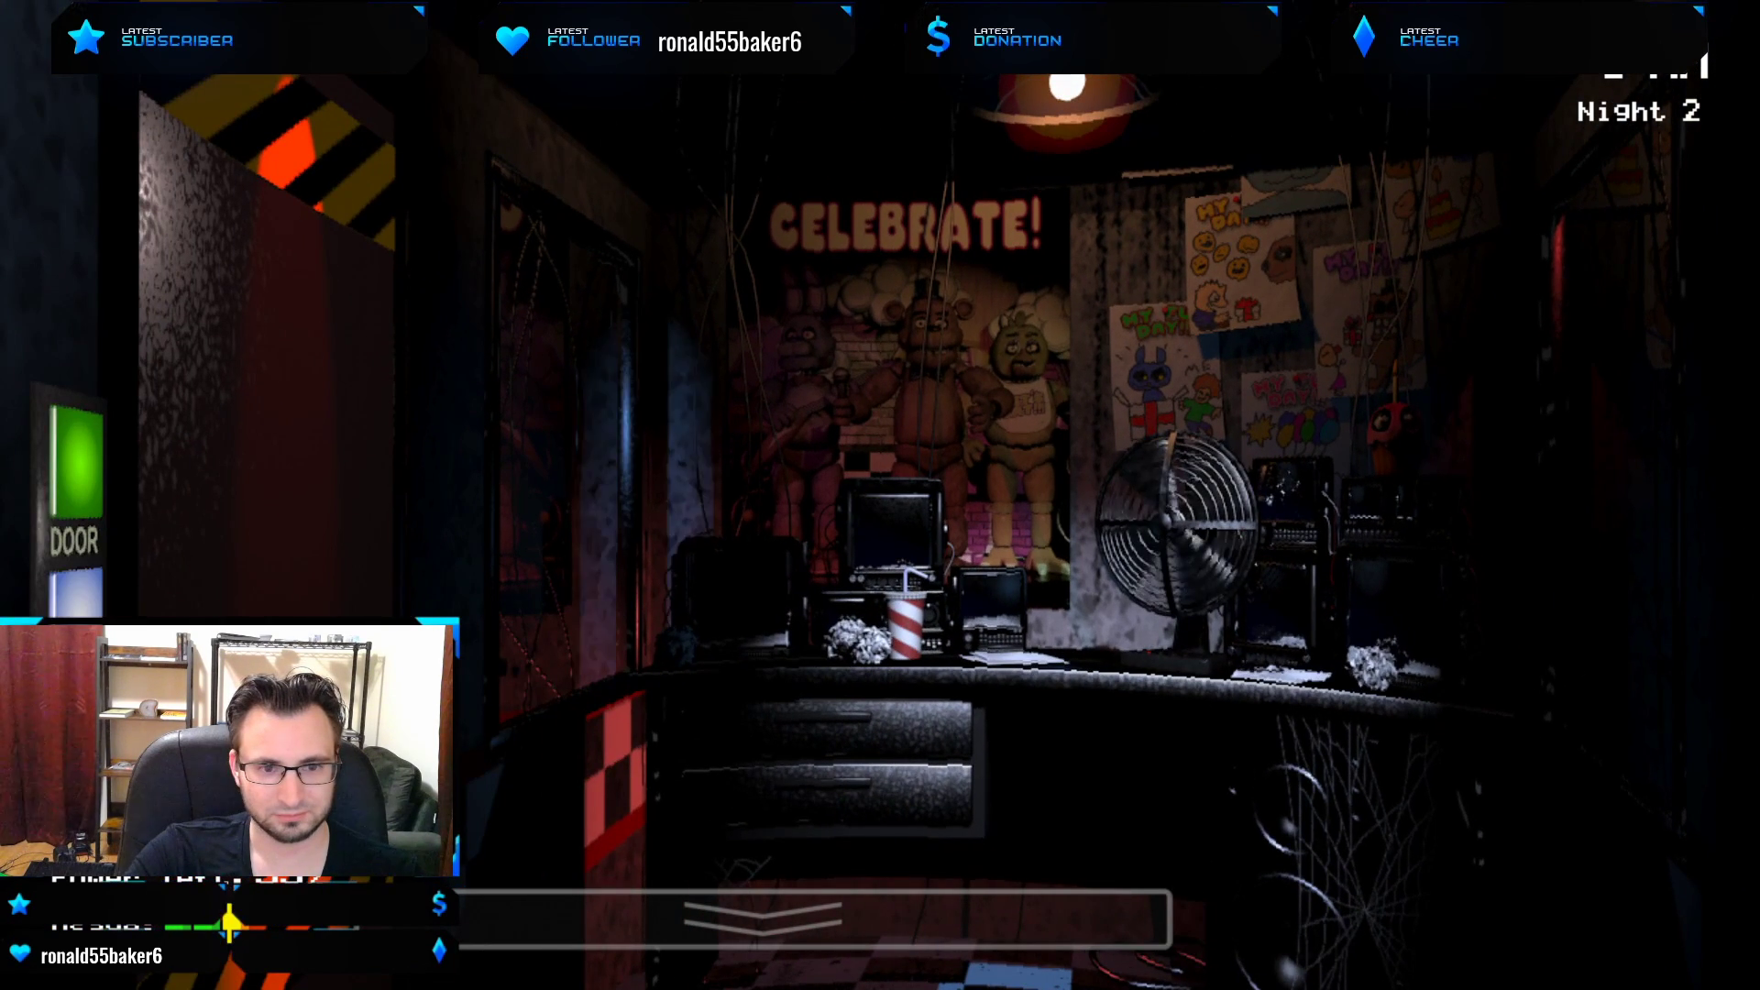
click(69, 493)
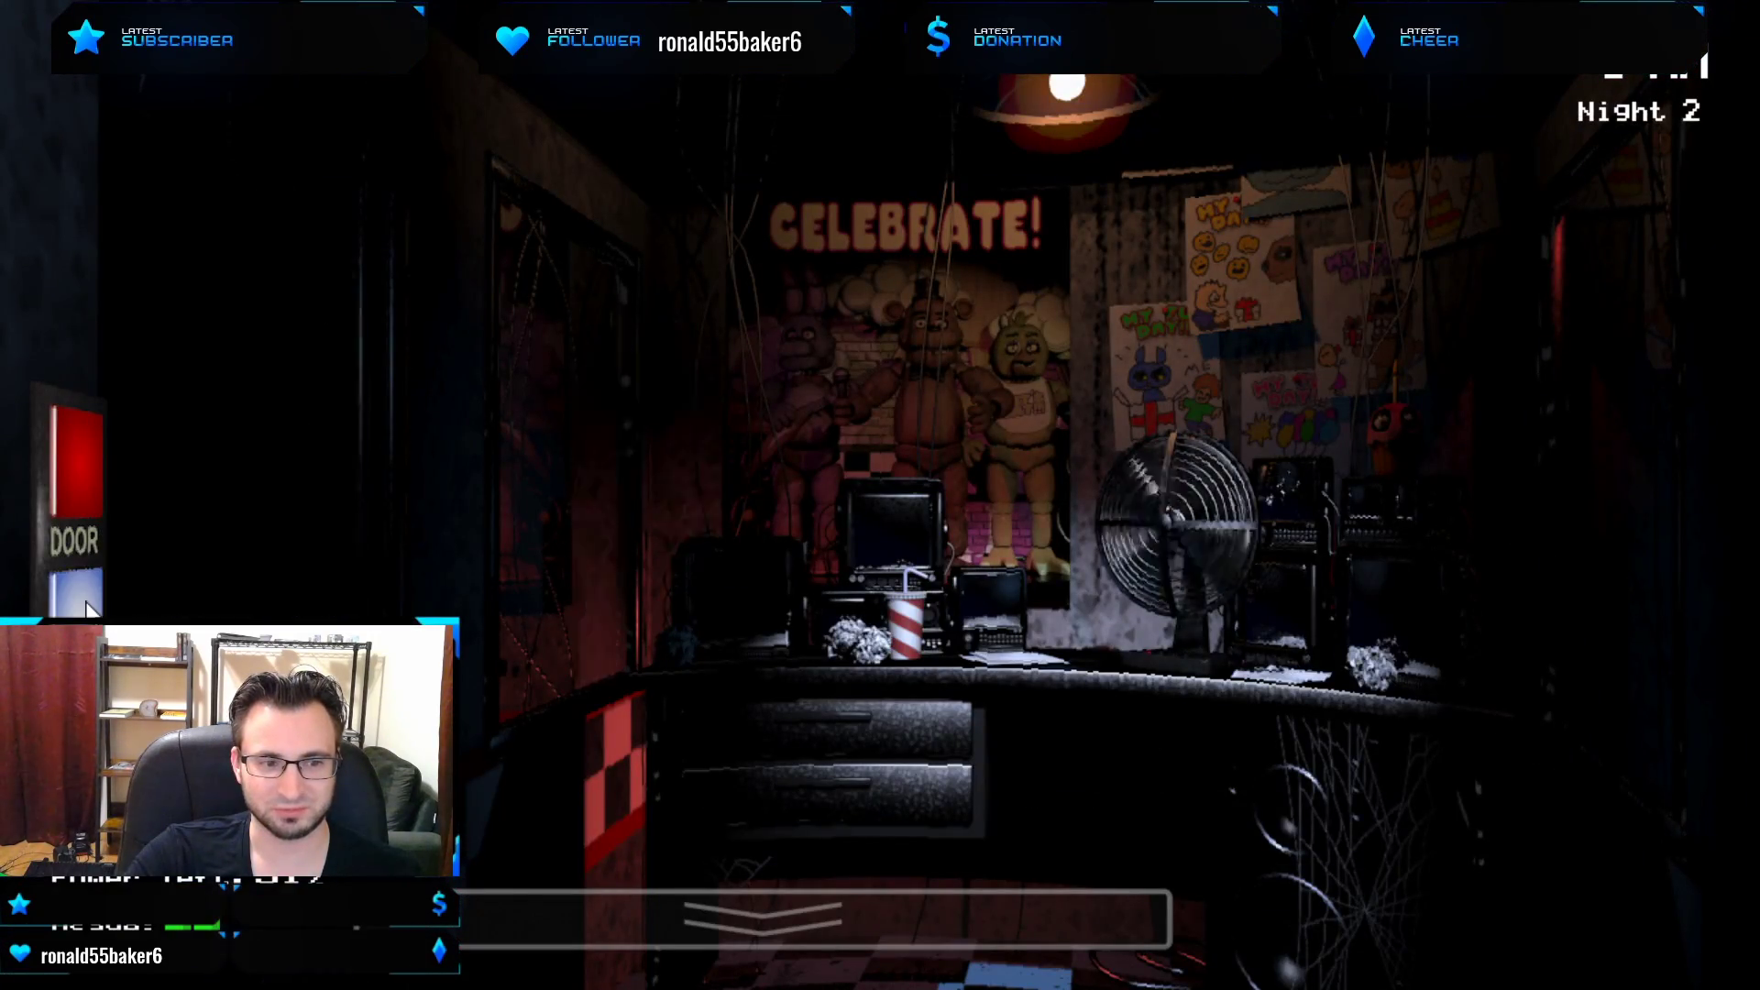
mouse_move(1683, 672)
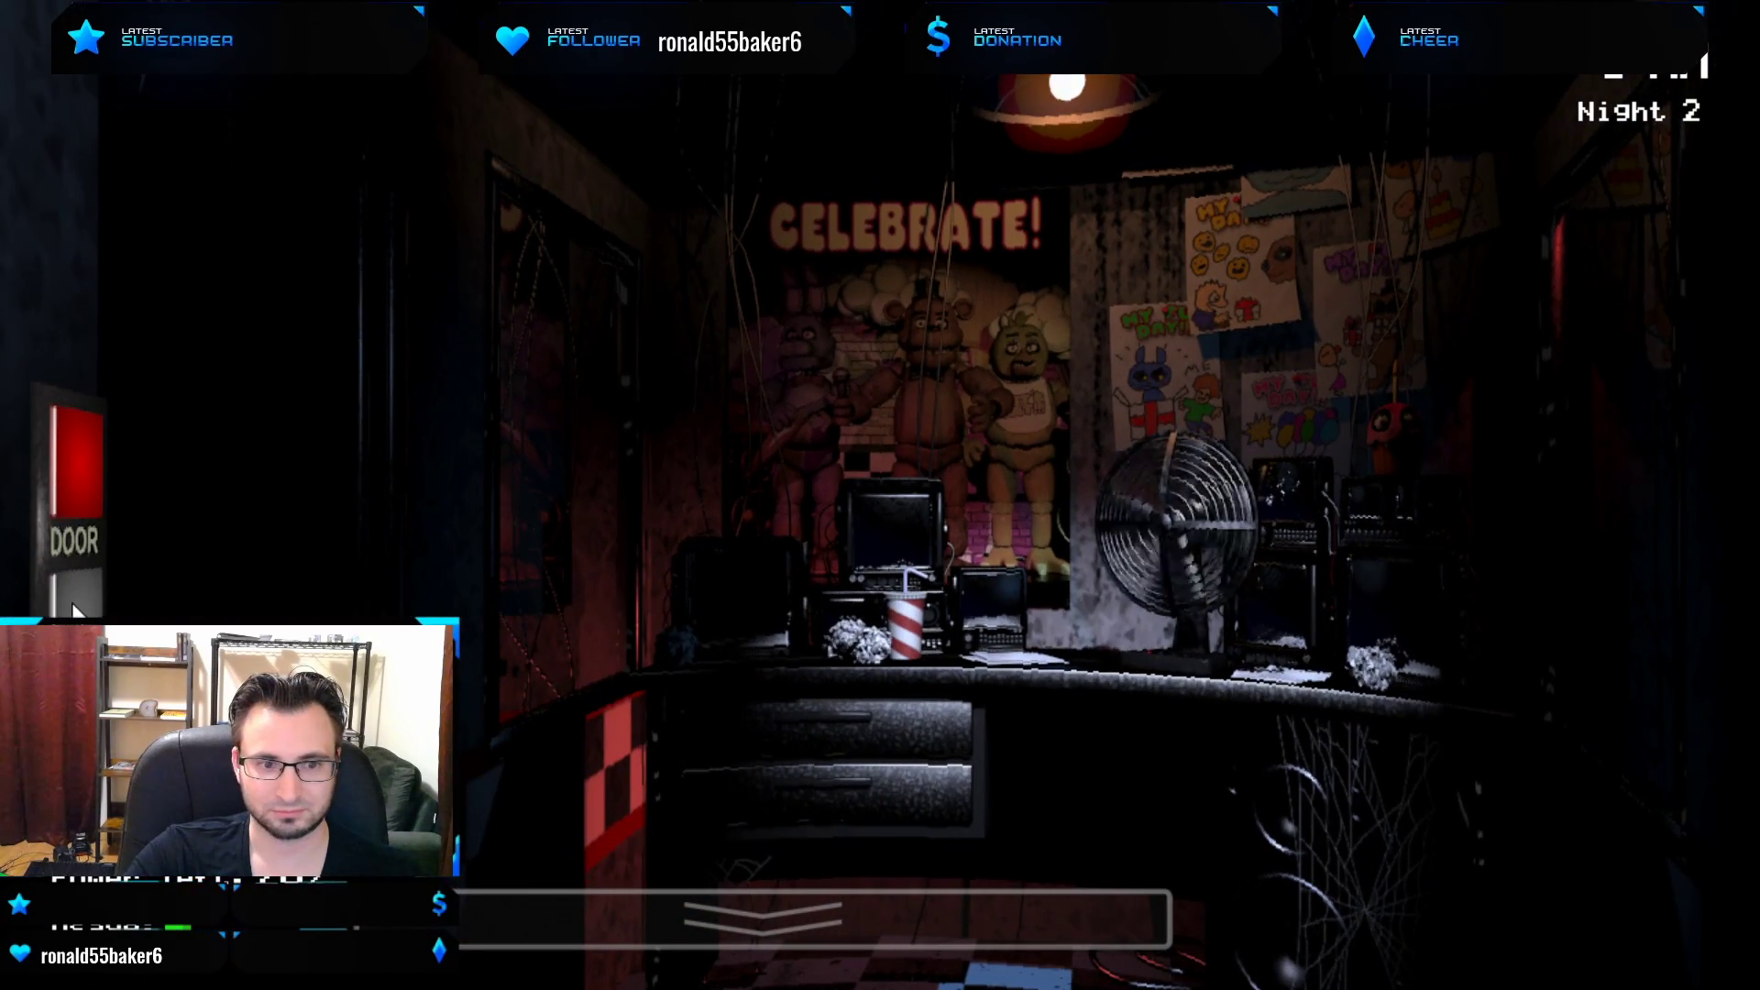
Exit Night 2, leaving the game on a black loading screen.
click(762, 915)
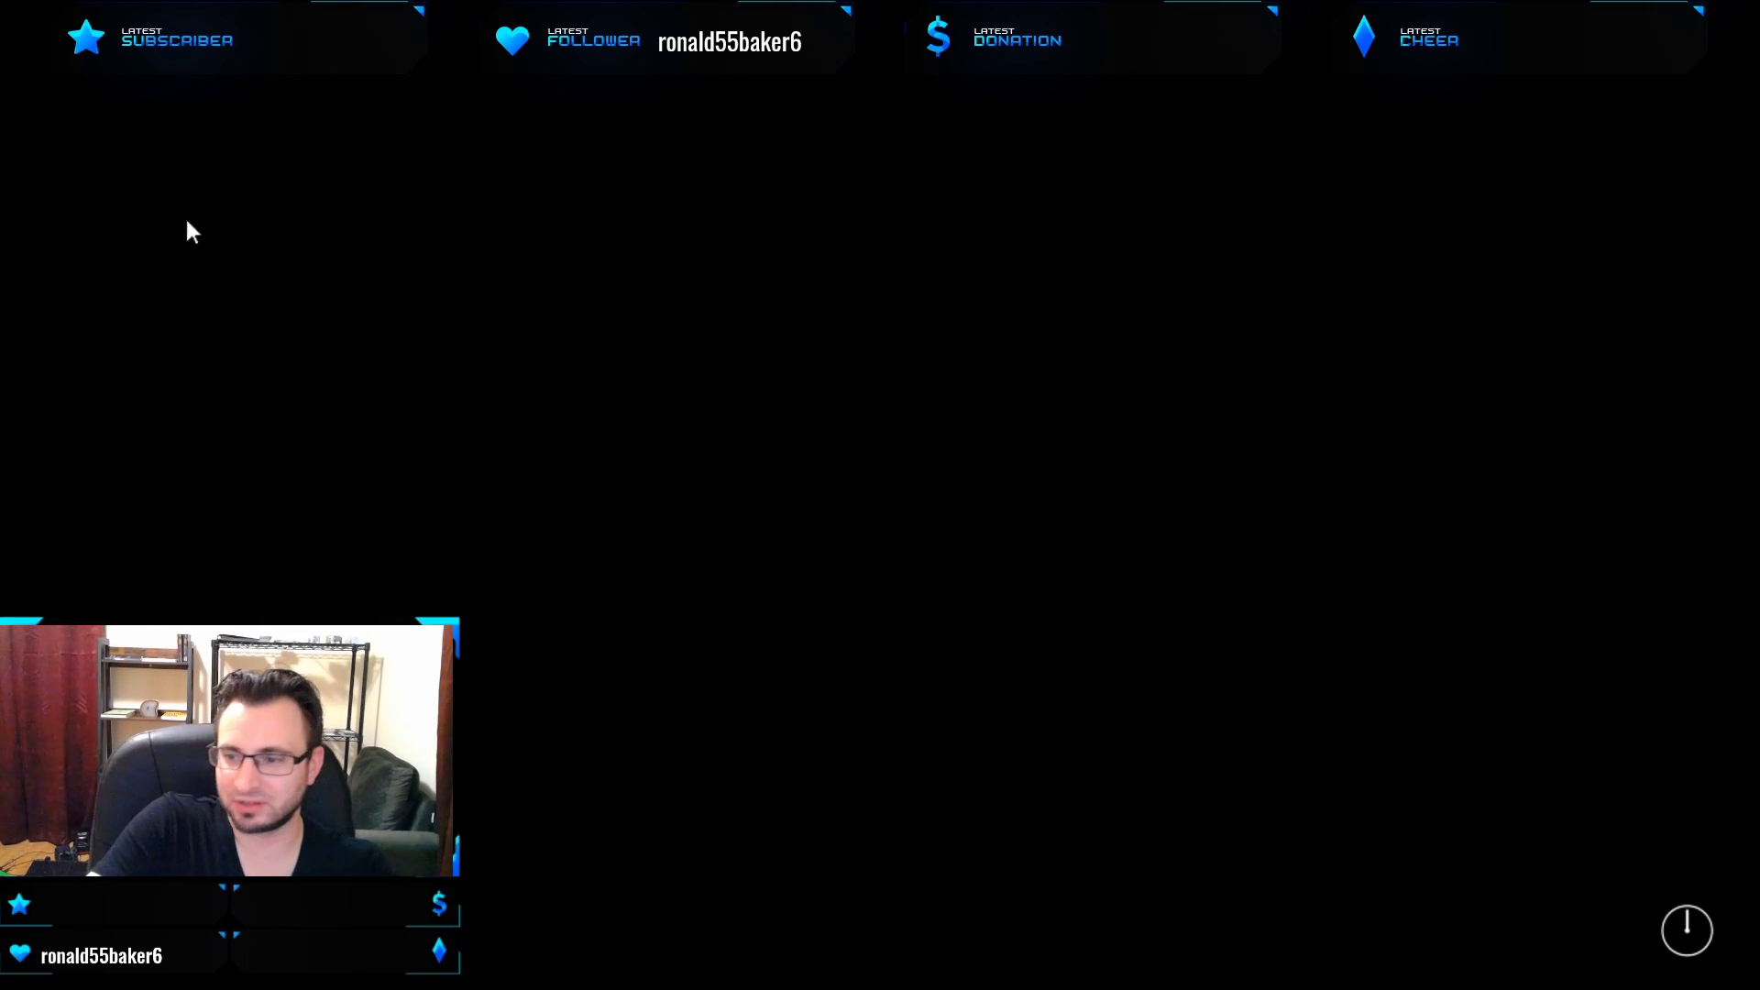
mouse_move(921, 435)
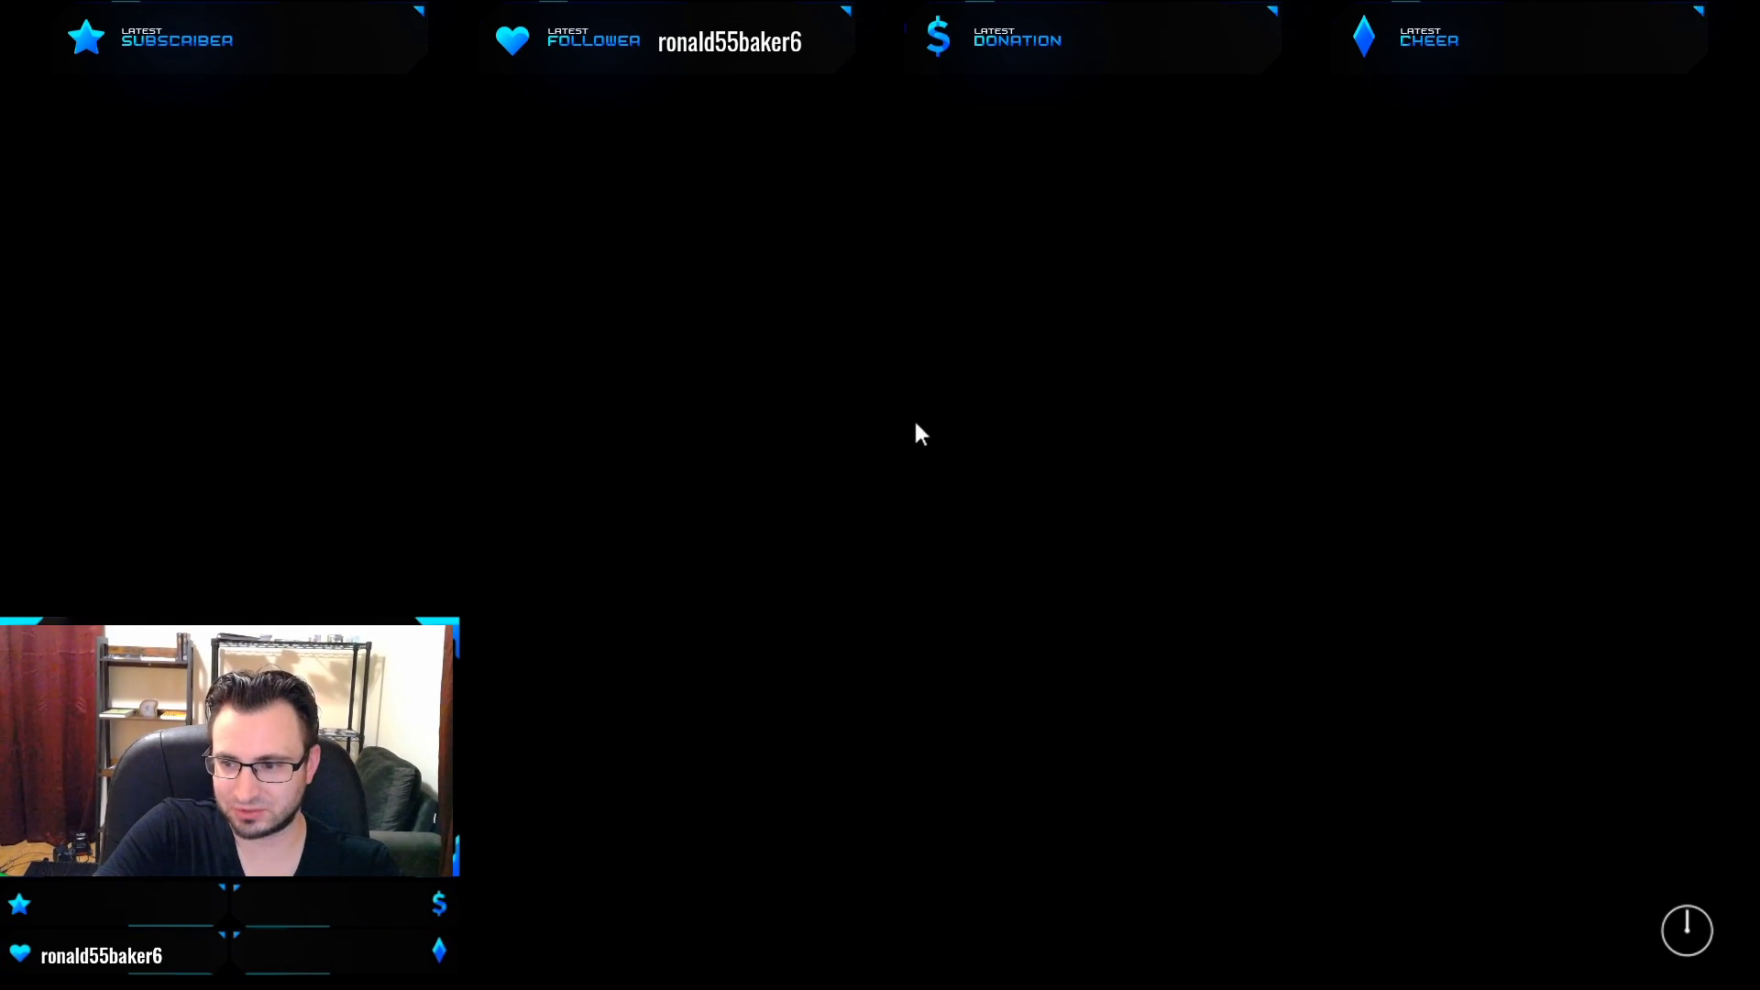